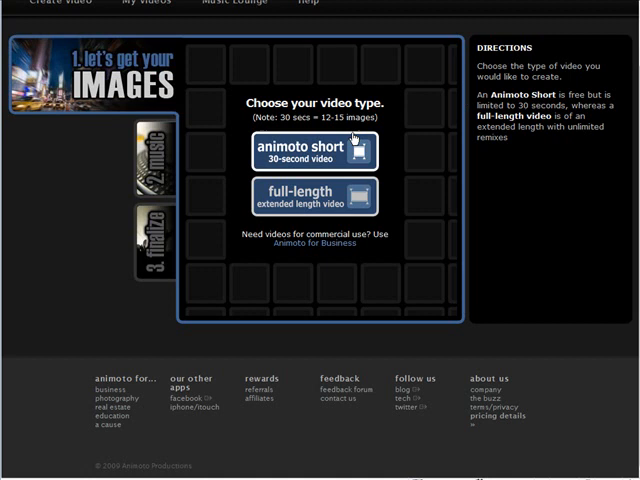
# Choose the 30-second Animoto short video type and cancel the image upload dialog.
pyautogui.click(317, 151)
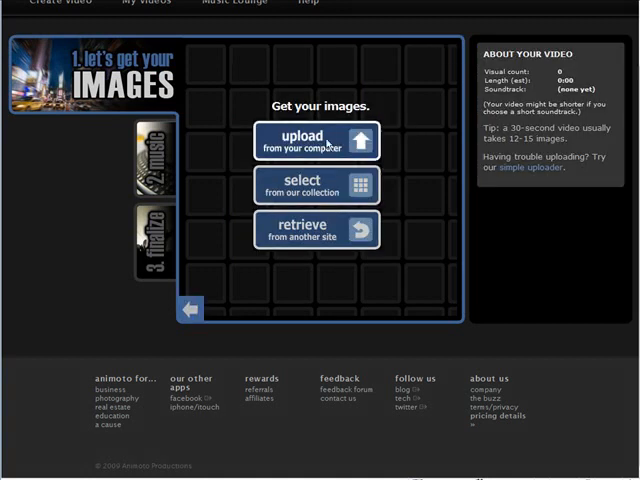
pyautogui.click(315, 140)
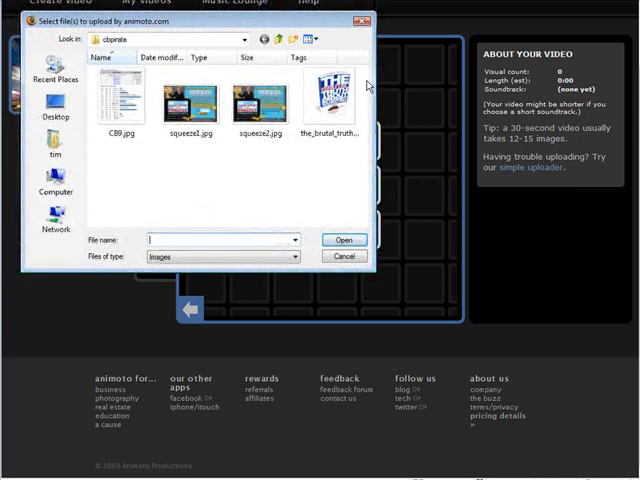
pyautogui.moveTo(480, 113)
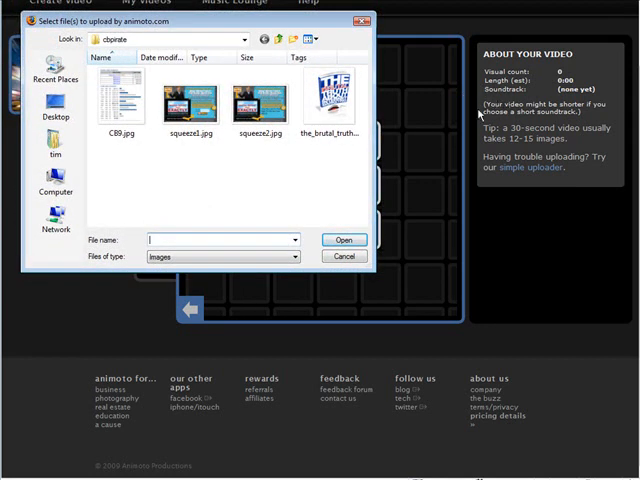
pyautogui.moveTo(271, 234)
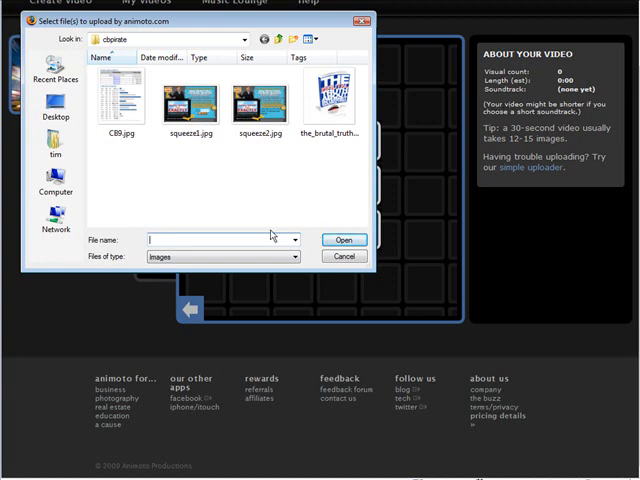
pyautogui.moveTo(268, 187)
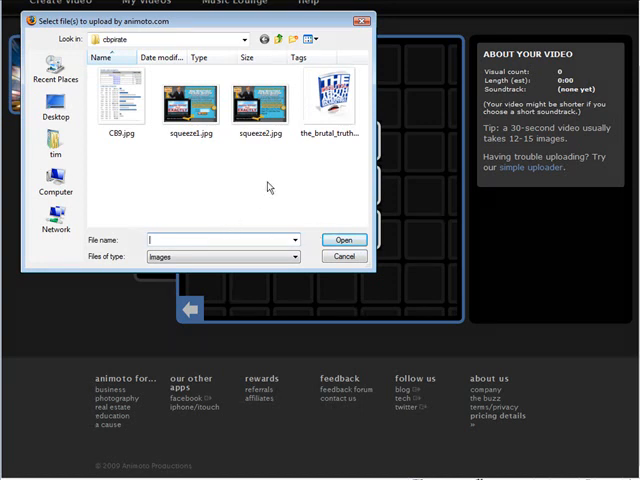
pyautogui.moveTo(367, 177)
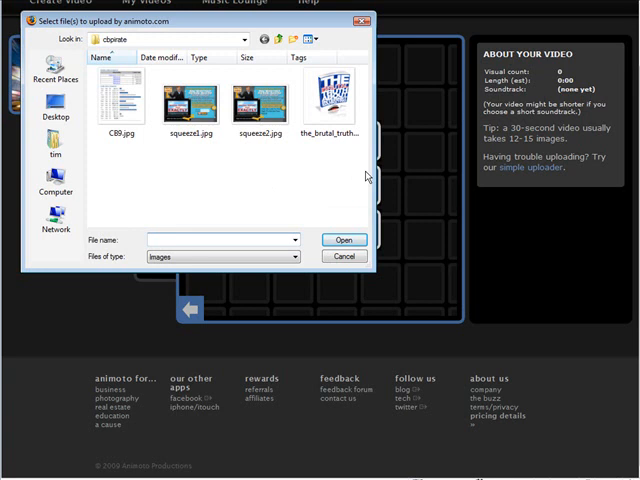
pyautogui.moveTo(237, 165)
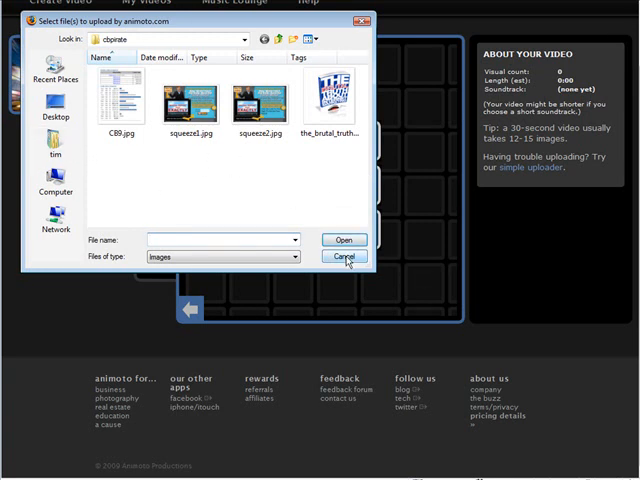
pyautogui.click(295, 256)
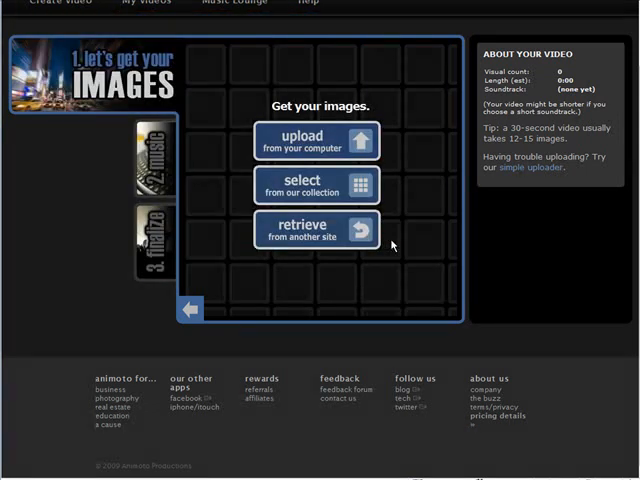
# Open the cbpirate folder and bring up box-copy.png's Open With options.
pyautogui.click(315, 140)
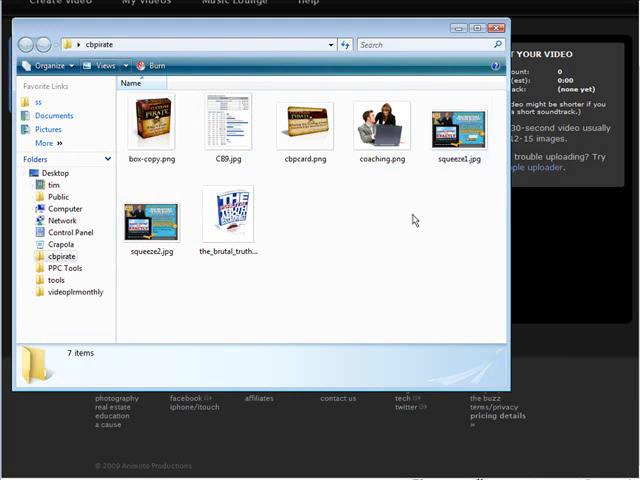
pyautogui.moveTo(407, 183)
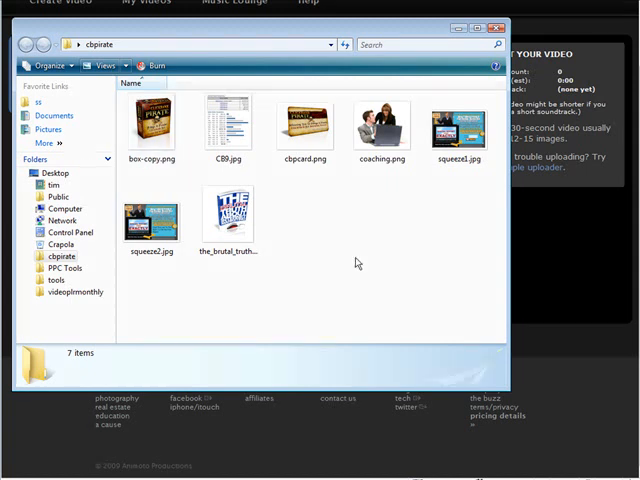
pyautogui.moveTo(260, 194)
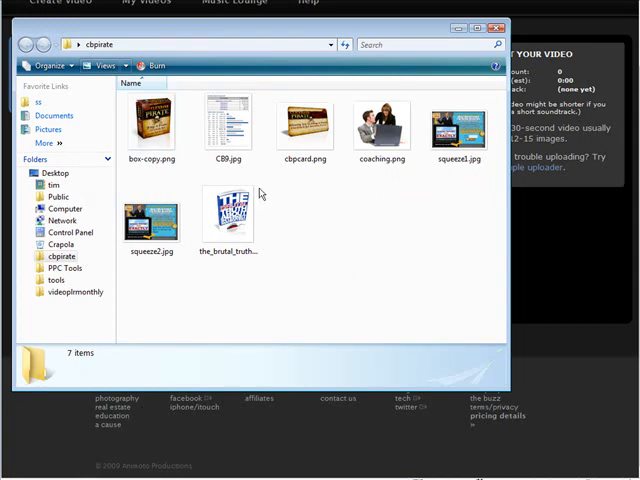
pyautogui.click(152, 125)
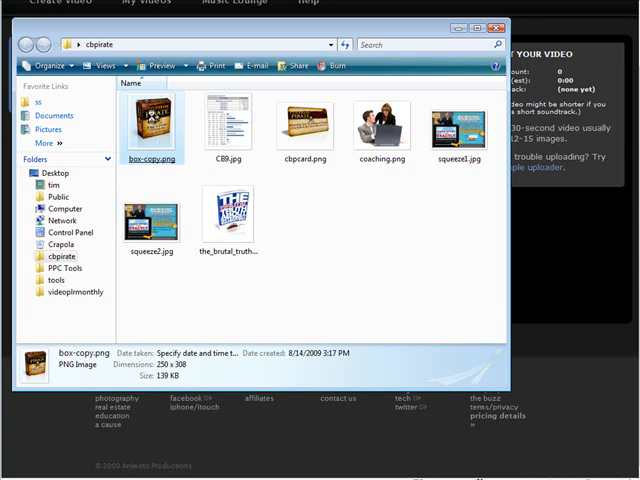
pyautogui.rightClick(152, 123)
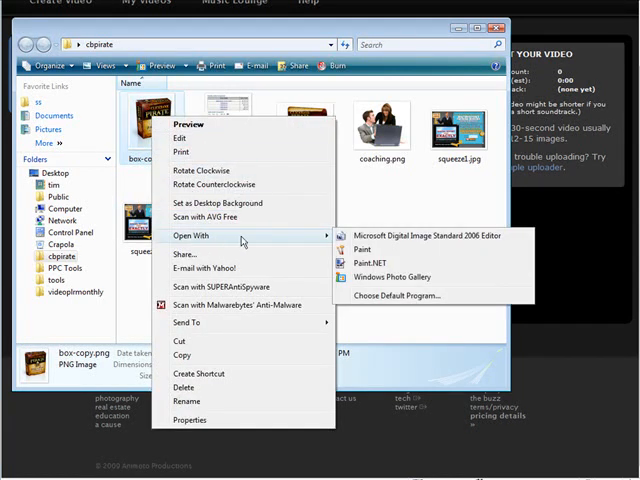
pyautogui.moveTo(362, 249)
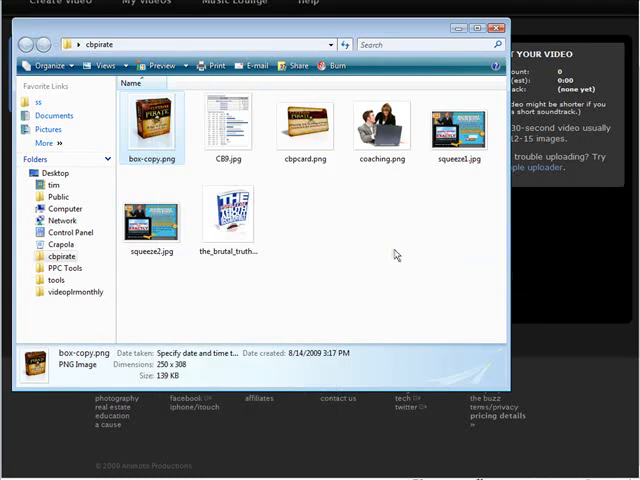
# Open box-copy.png in Paint and save it as the JPEG box-copy.jpg.
pyautogui.doubleClick(151, 122)
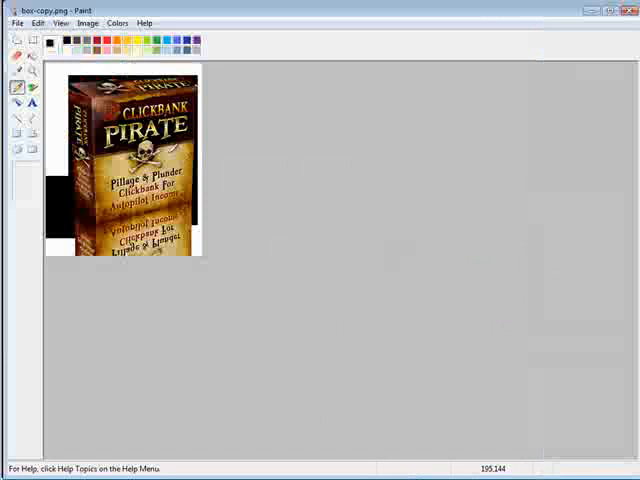
pyautogui.click(15, 22)
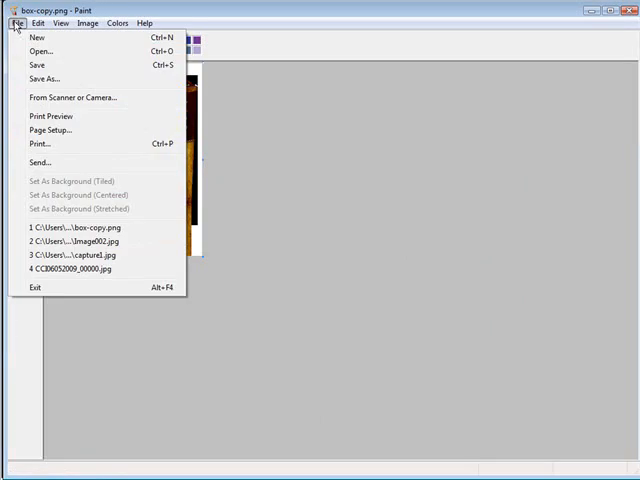
pyautogui.click(43, 78)
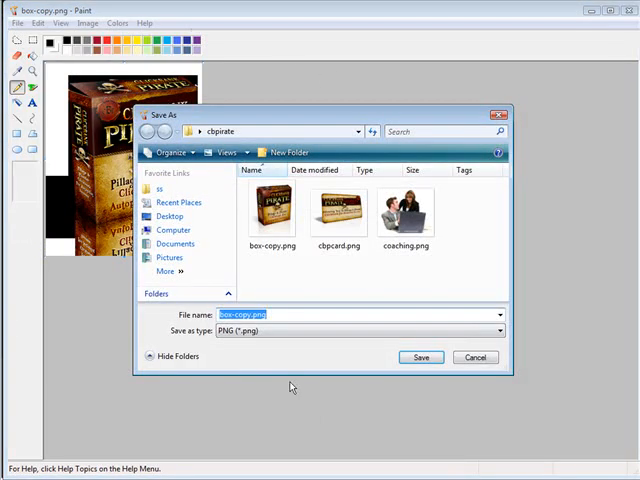
pyautogui.click(498, 330)
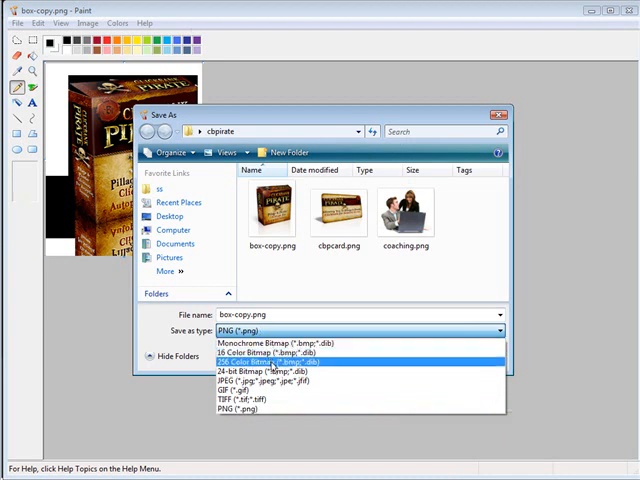
pyautogui.click(270, 377)
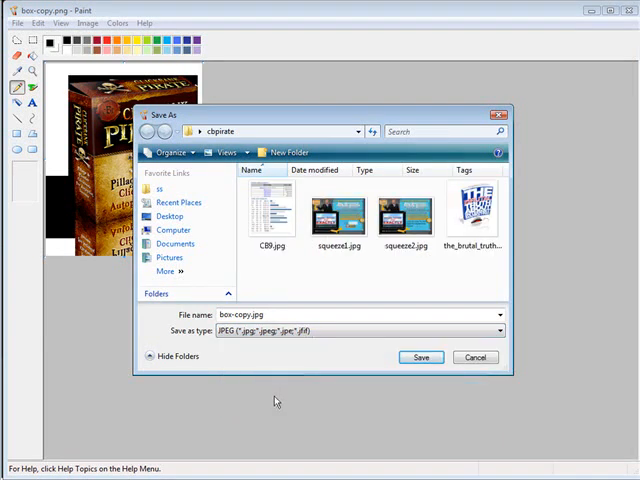
pyautogui.click(421, 357)
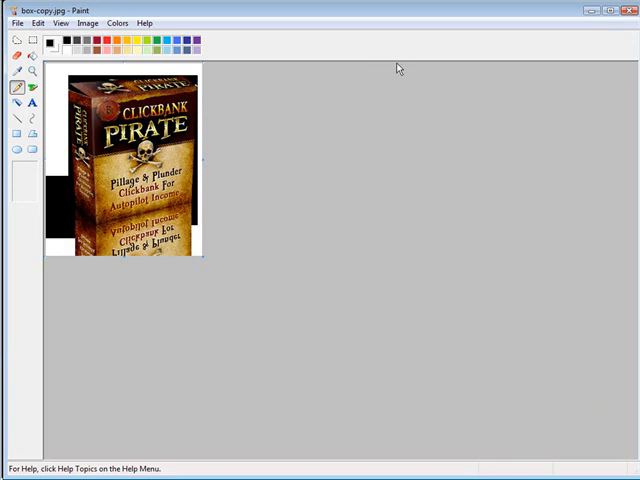
pyautogui.moveTo(629, 11)
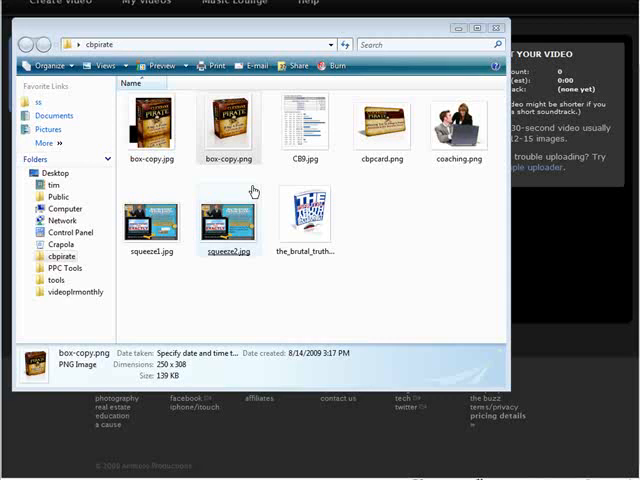
pyautogui.moveTo(420, 186)
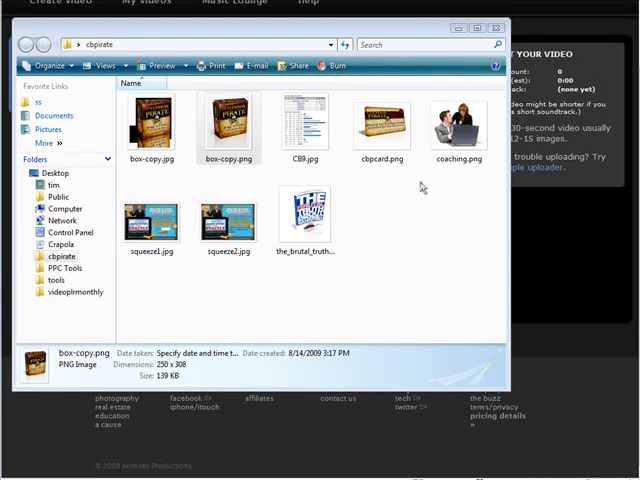
# Show the Open With program choices for cbpcard.png in the cbpirate folder.
pyautogui.rightClick(381, 125)
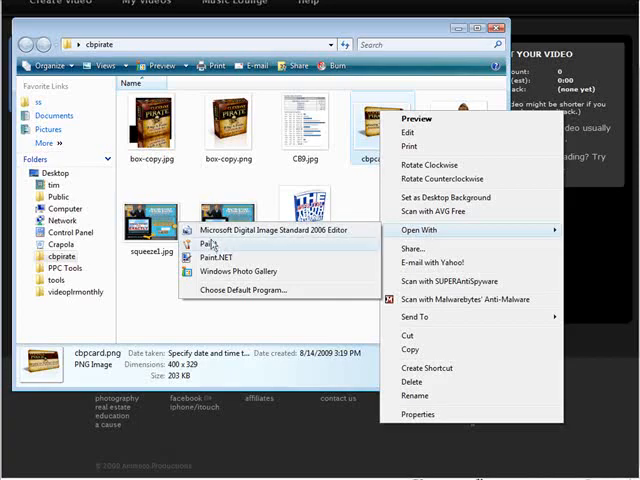
# Open cbpcard.png in Paint and save a JPEG copy as cbpcard.jpg.
pyautogui.click(204, 244)
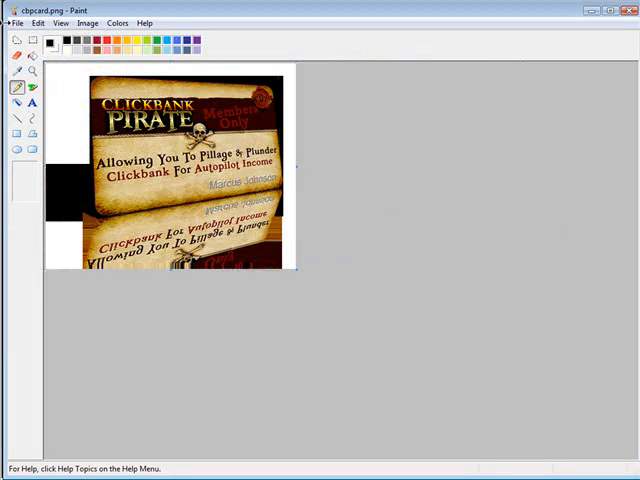
pyautogui.click(15, 22)
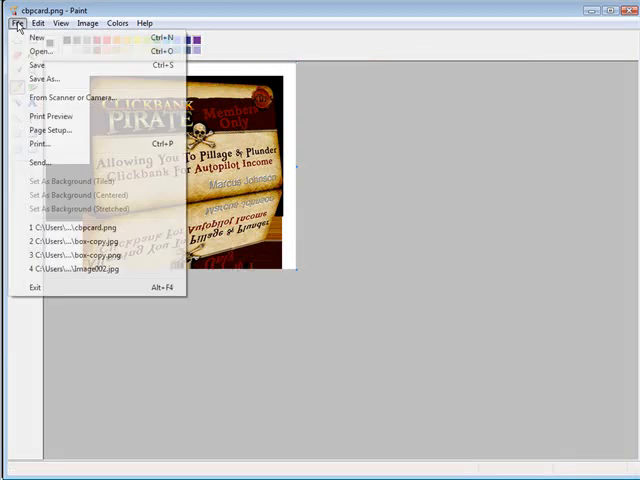
pyautogui.click(43, 78)
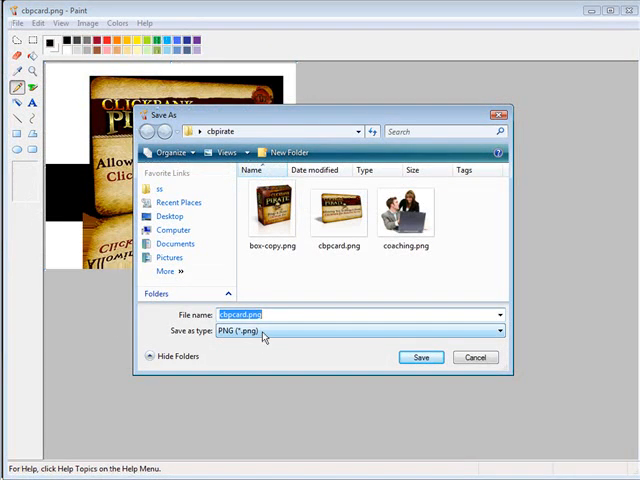
pyautogui.click(498, 331)
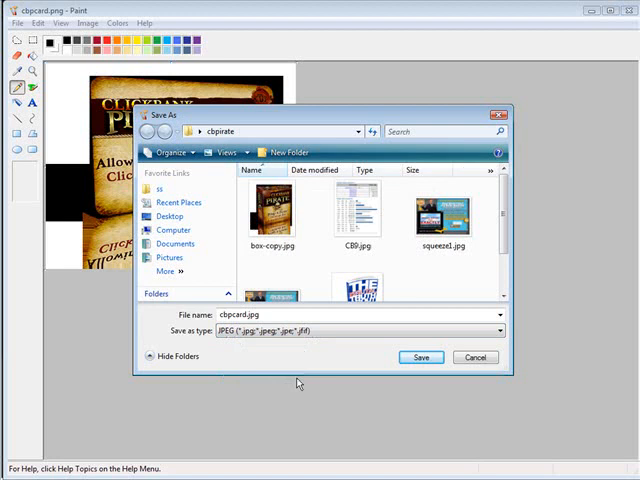
pyautogui.click(421, 357)
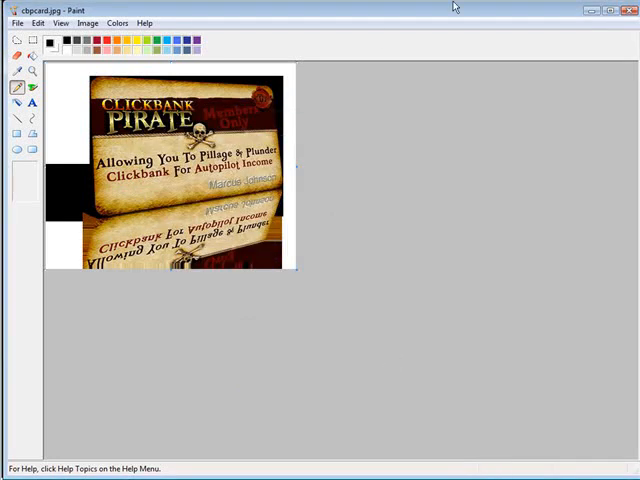
pyautogui.moveTo(213, 410)
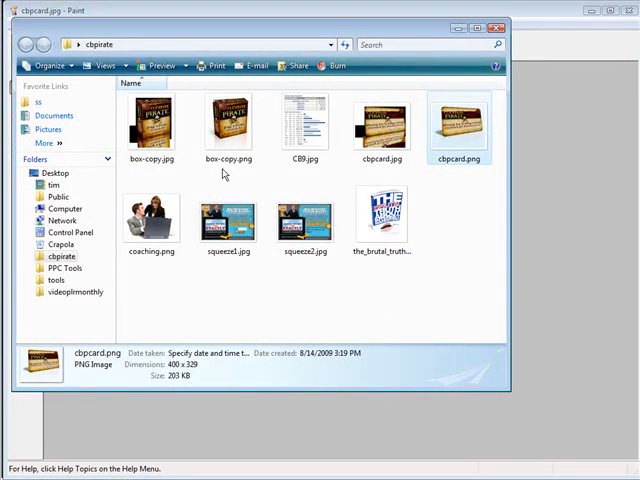
pyautogui.moveTo(240, 175)
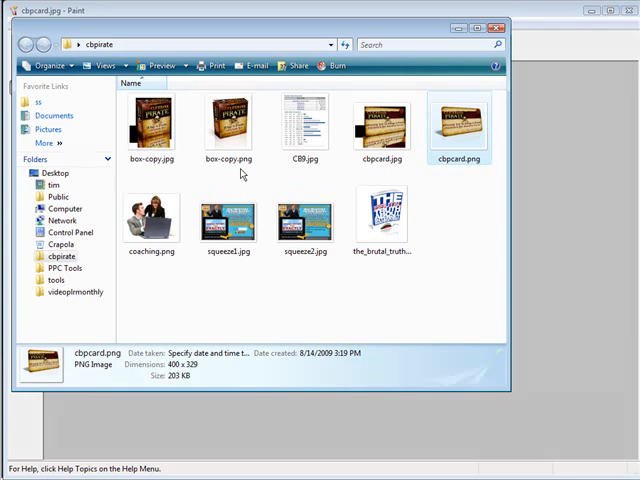
# View box-copy.png's properties, then bring up the Open With options for coaching.png.
pyautogui.rightClick(226, 120)
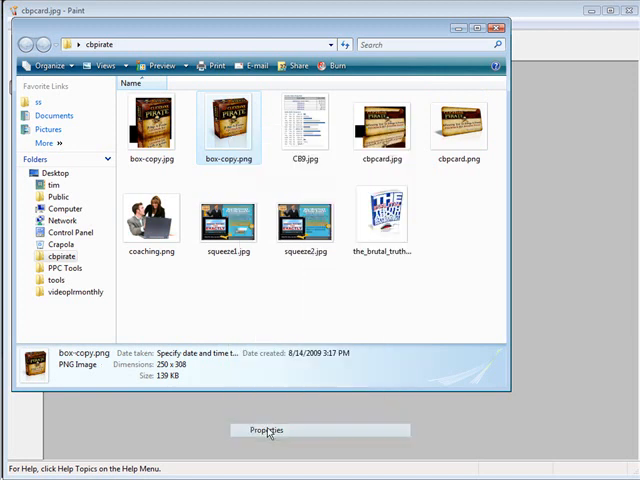
pyautogui.click(267, 430)
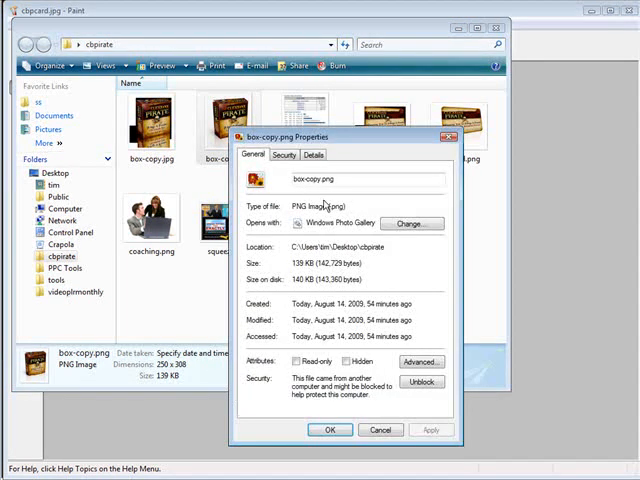
pyautogui.moveTo(310, 213)
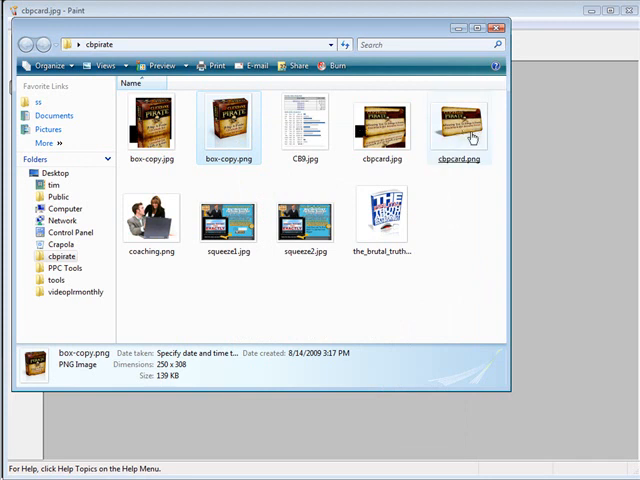
pyautogui.rightClick(460, 127)
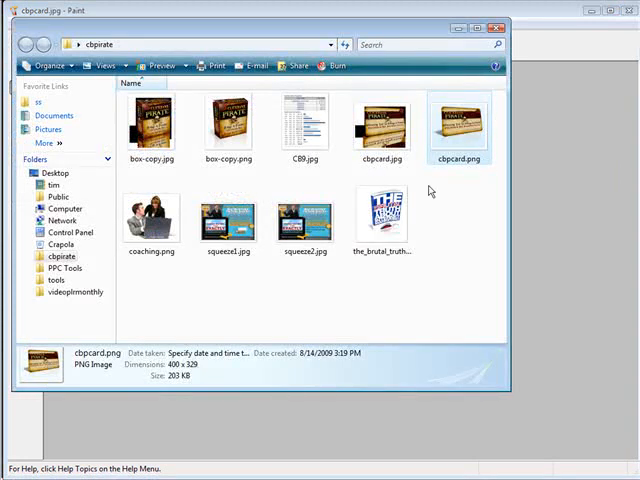
pyautogui.click(151, 218)
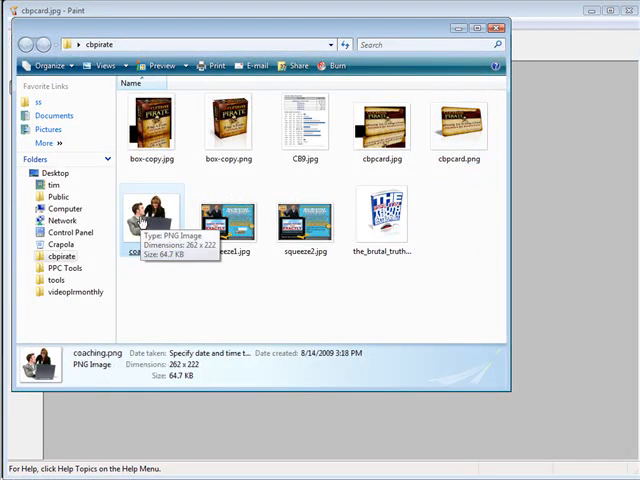
pyautogui.rightClick(150, 215)
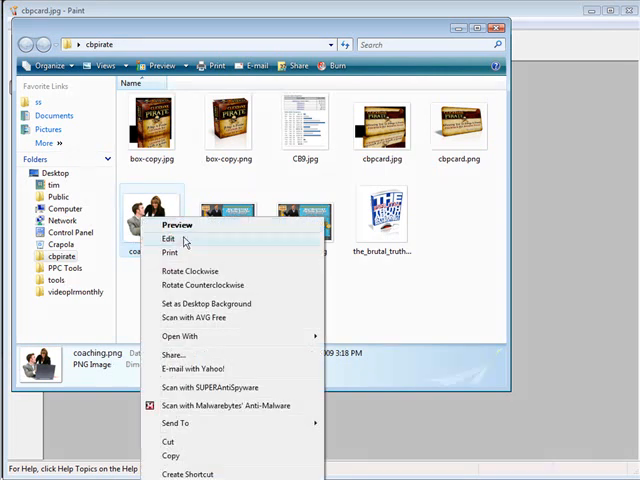
pyautogui.moveTo(181, 336)
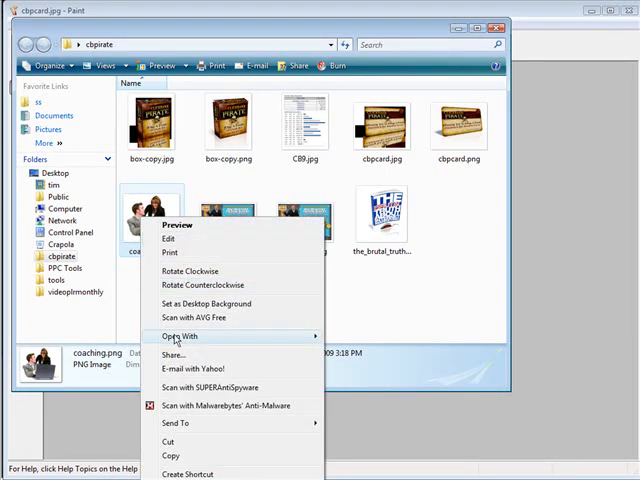
# Open coaching.png in Paint and save it as coaching.jpg.
pyautogui.click(169, 238)
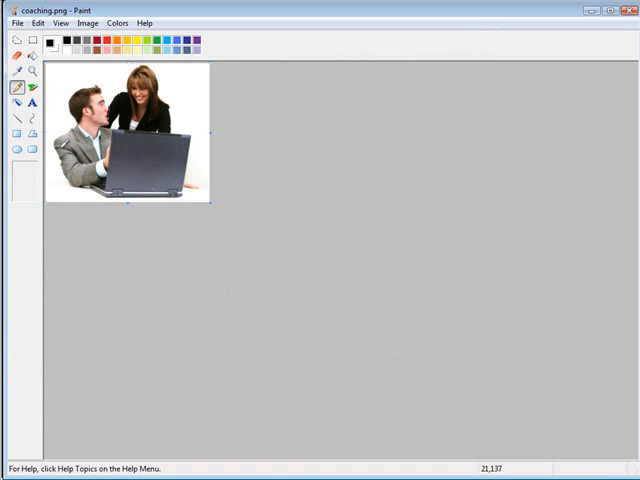
pyautogui.click(16, 23)
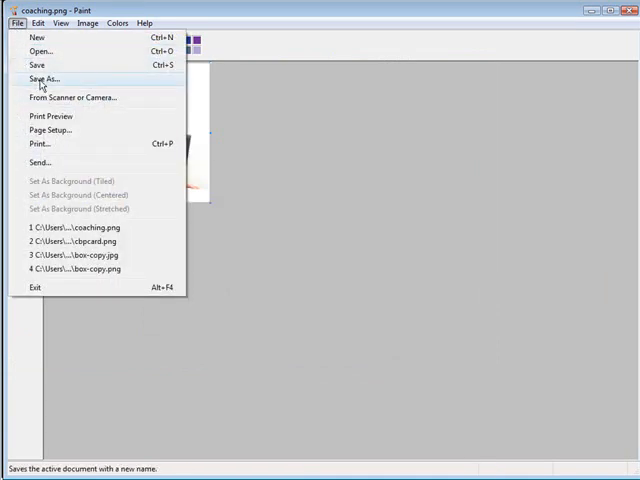
pyautogui.click(43, 78)
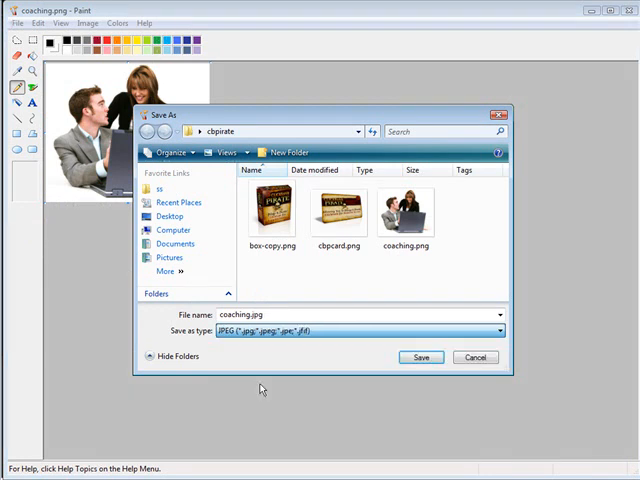
pyautogui.click(420, 357)
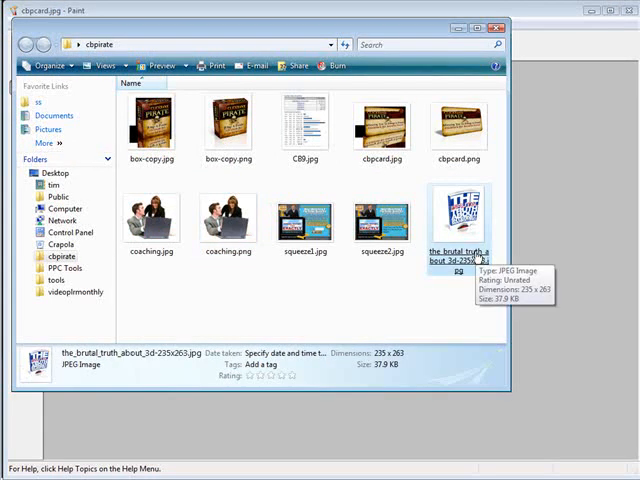
pyautogui.moveTo(548, 117)
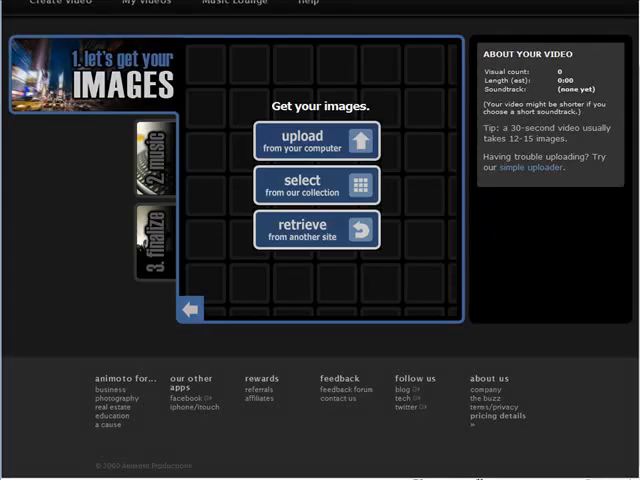
# Upload box-copy, cbpcard, coaching, squeeze1 and the_brutal_truth JPEGs from cbpirate to Animoto.
pyautogui.click(315, 140)
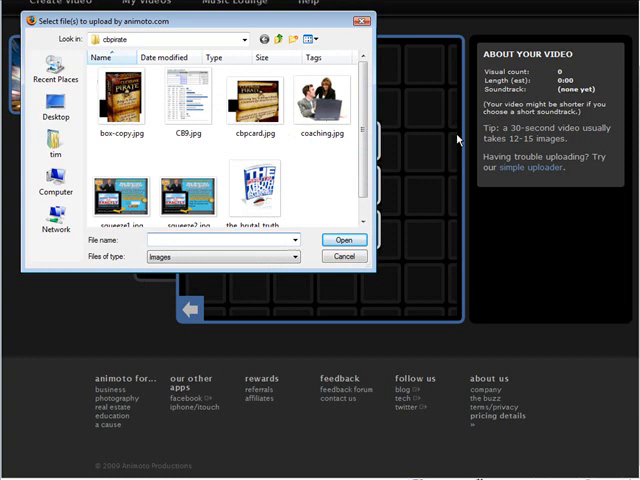
pyautogui.click(118, 95)
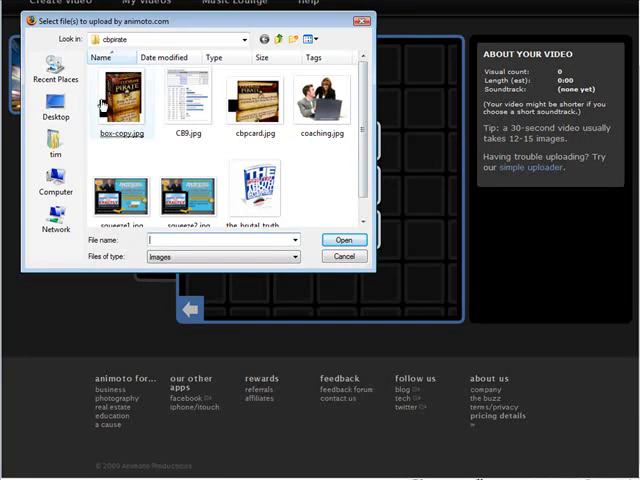
pyautogui.click(189, 95)
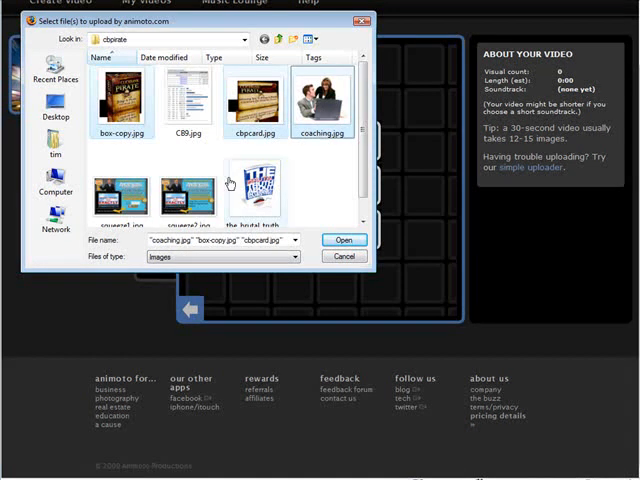
pyautogui.click(122, 190)
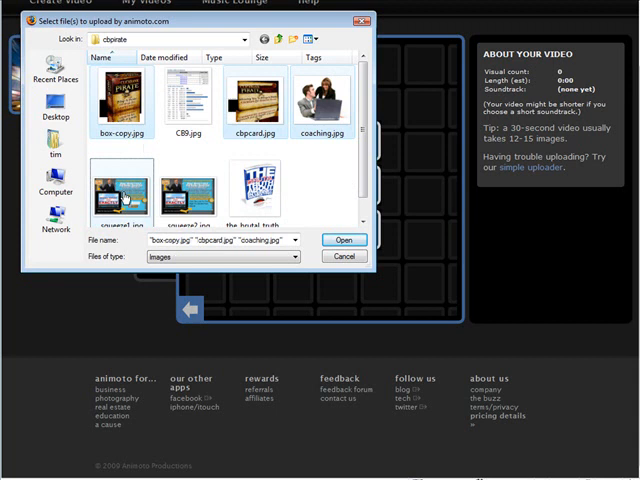
pyautogui.click(263, 190)
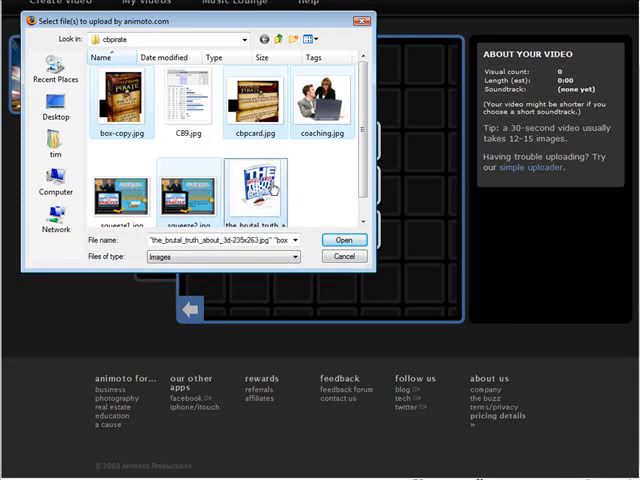
pyautogui.click(344, 239)
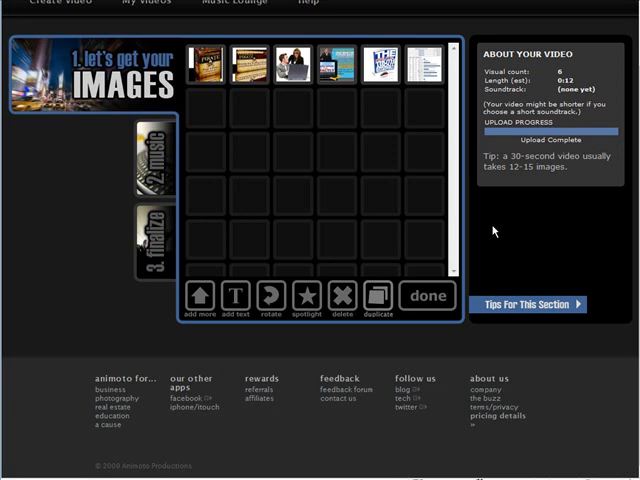
pyautogui.moveTo(455, 98)
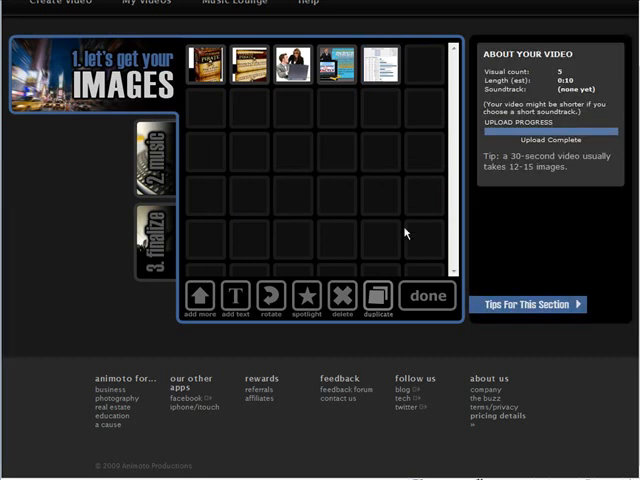
# Preview the coaching, sales report and squeeze page thumbnails, then switch to Google Images.
pyautogui.click(332, 60)
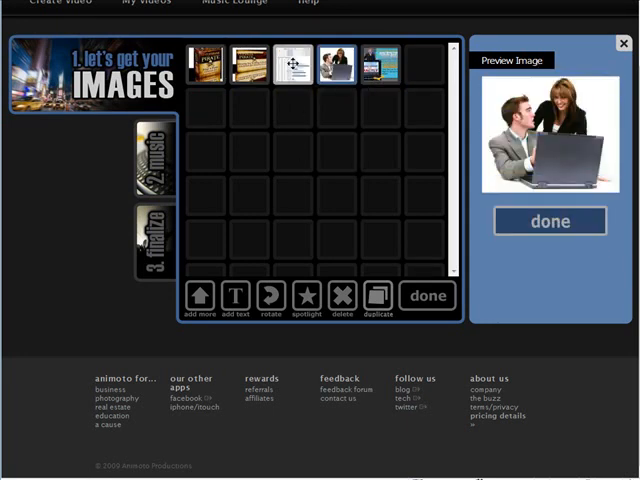
pyautogui.click(291, 63)
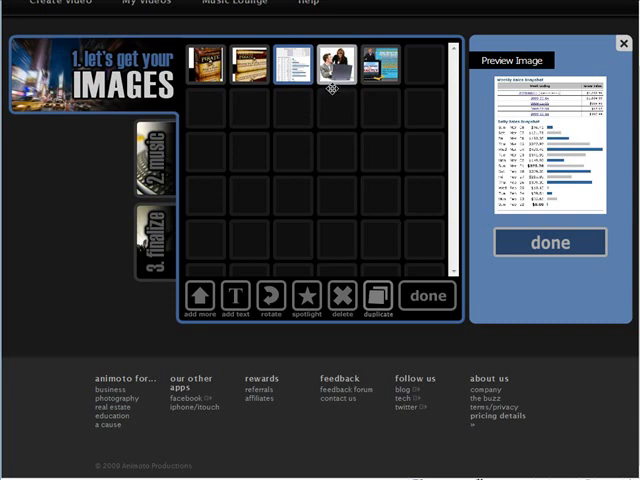
pyautogui.click(333, 62)
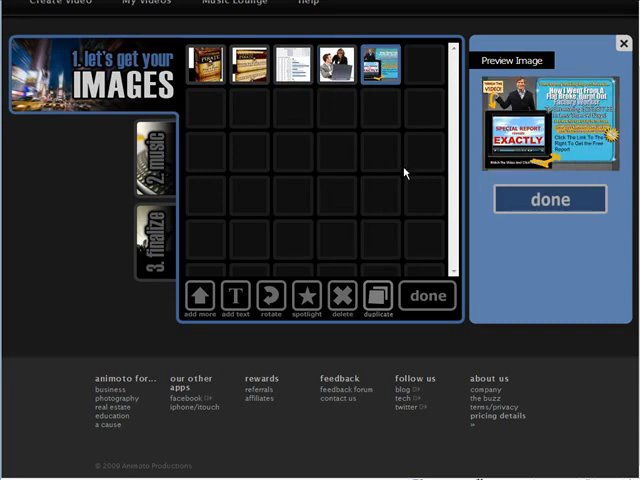
pyautogui.click(240, 65)
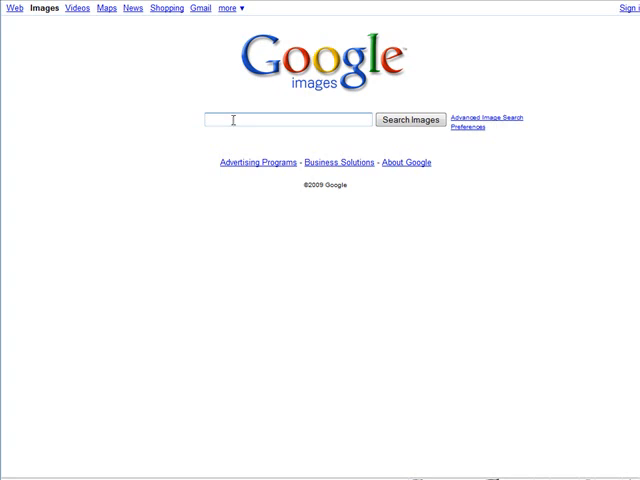
# Search Google Images for an arrow and save the green arrow picture as 'arrow' in cbpirate.
pyautogui.write('an')
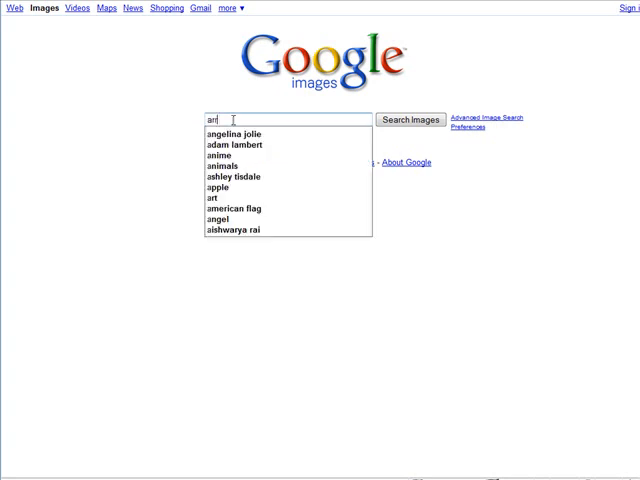
pyautogui.click(408, 120)
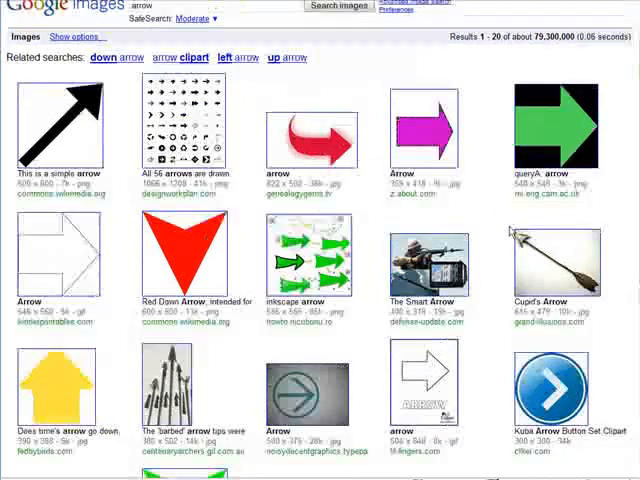
pyautogui.scroll(-3)
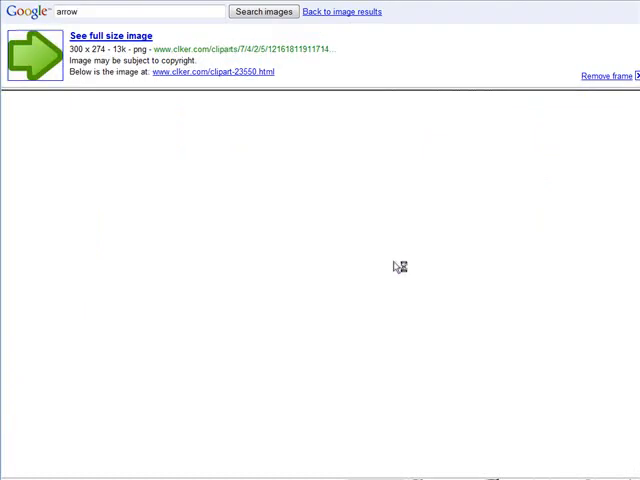
pyautogui.click(109, 36)
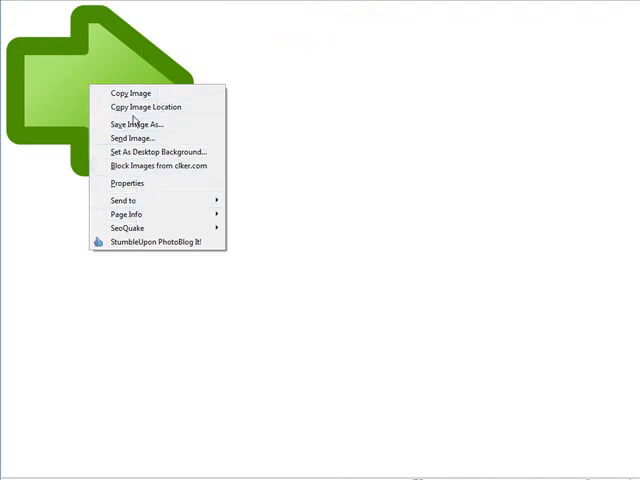
pyautogui.click(137, 124)
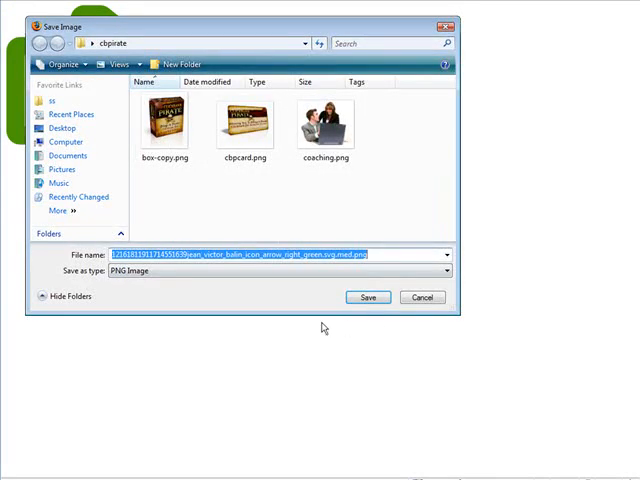
pyautogui.moveTo(531, 330)
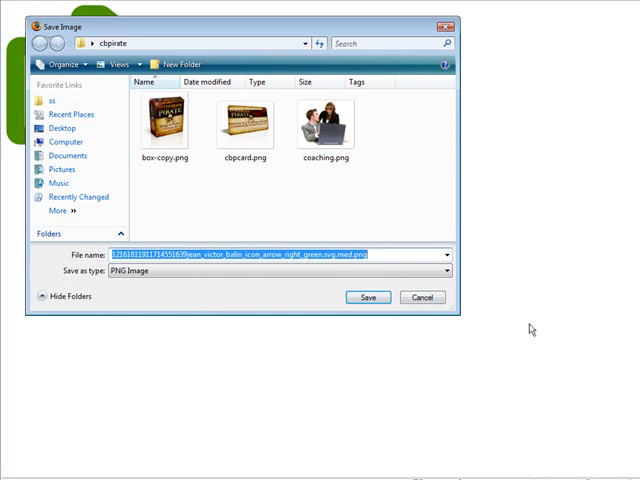
pyautogui.write('arrow')
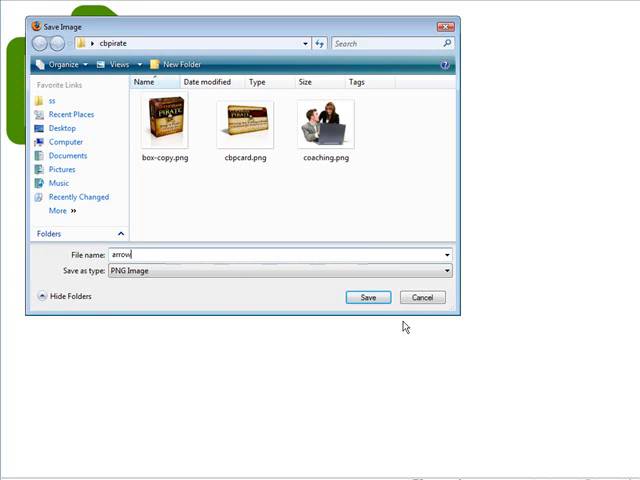
pyautogui.click(368, 297)
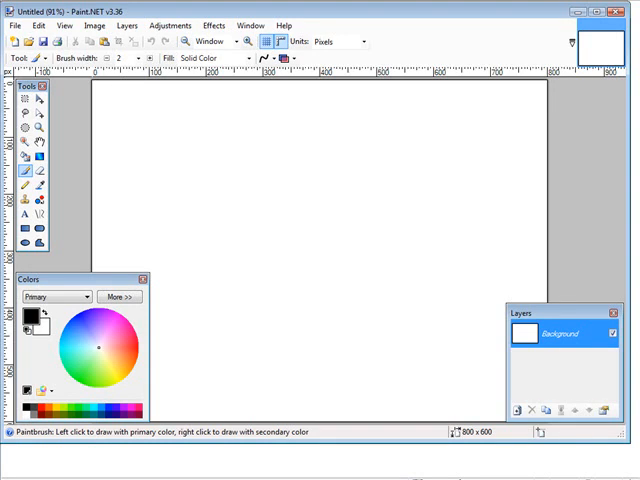
# Import arrow.png from the cbpirate folder as its own layer on the blank canvas.
pyautogui.click(124, 25)
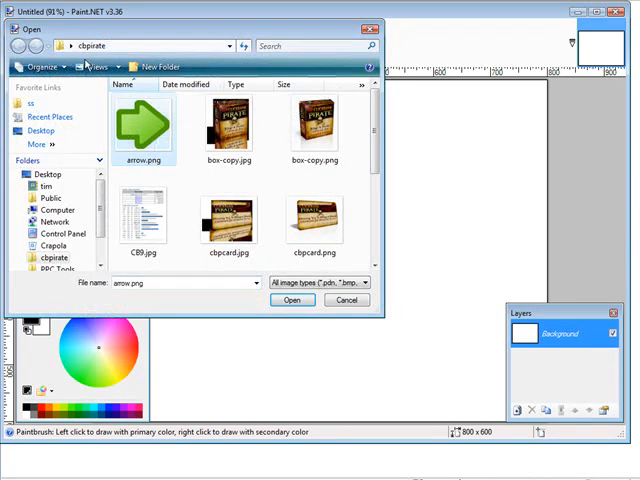
pyautogui.click(292, 300)
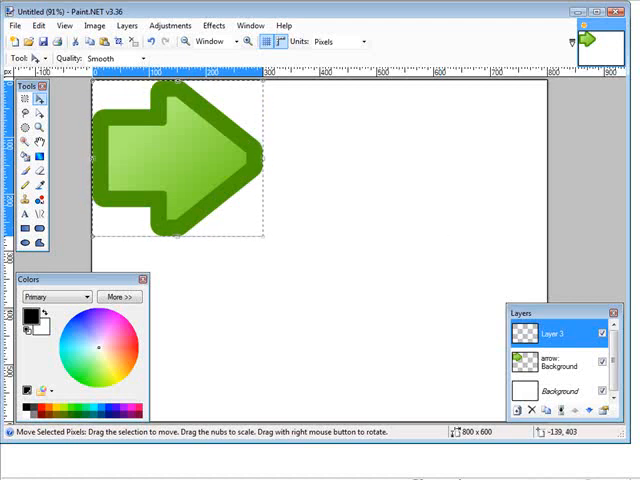
pyautogui.moveTo(20, 105)
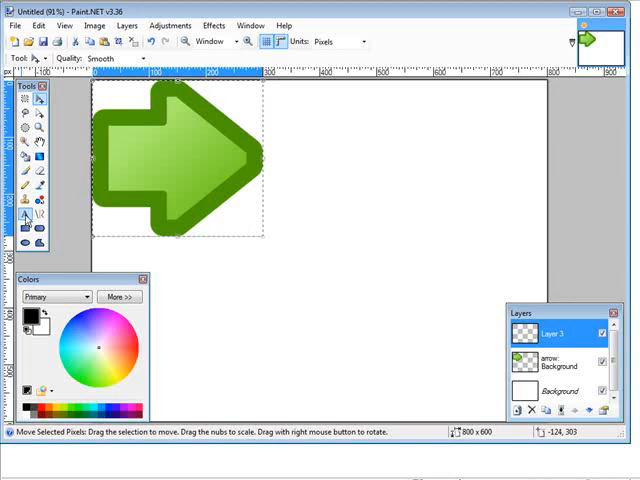
# Type 'Success' in 16-point text and move it to the centre of the arrow.
pyautogui.click(25, 214)
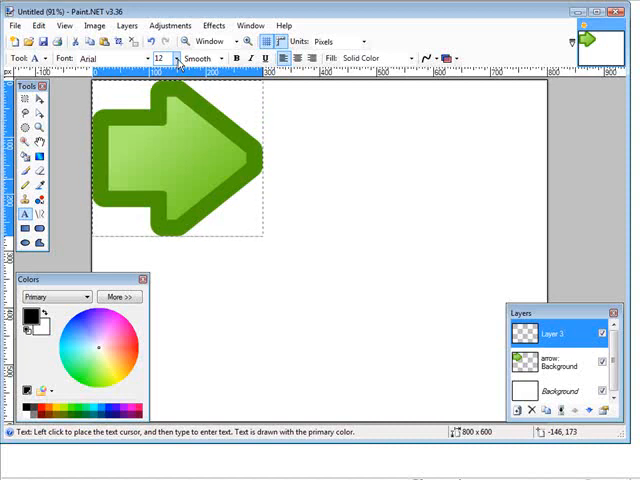
pyautogui.click(171, 58)
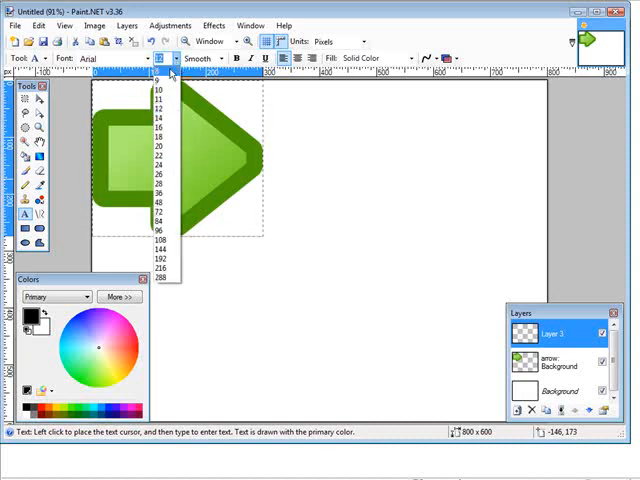
pyautogui.moveTo(165, 137)
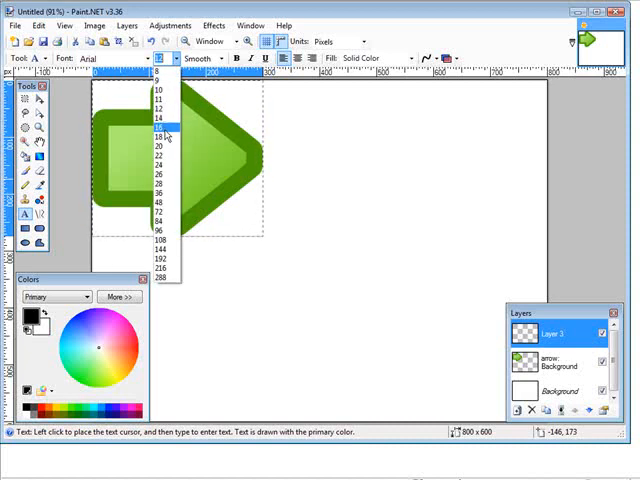
pyautogui.click(160, 127)
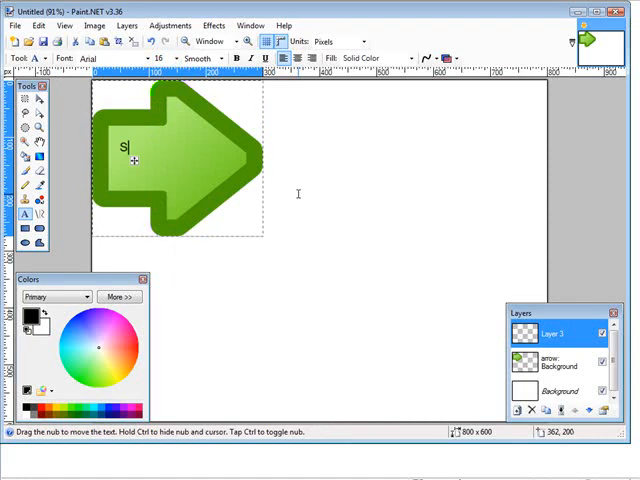
pyautogui.write('ucce')
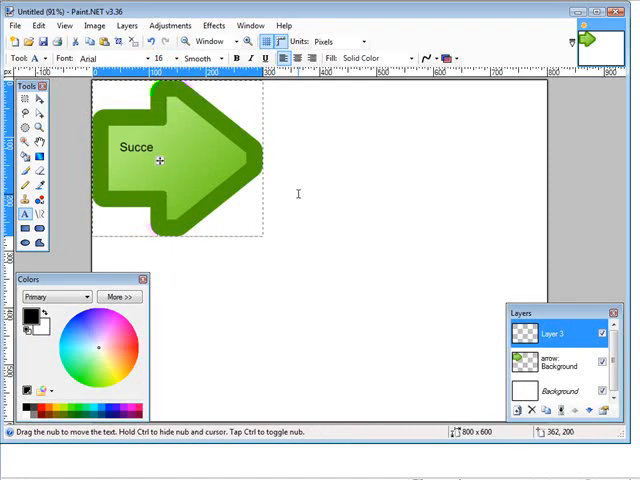
pyautogui.write('ss')
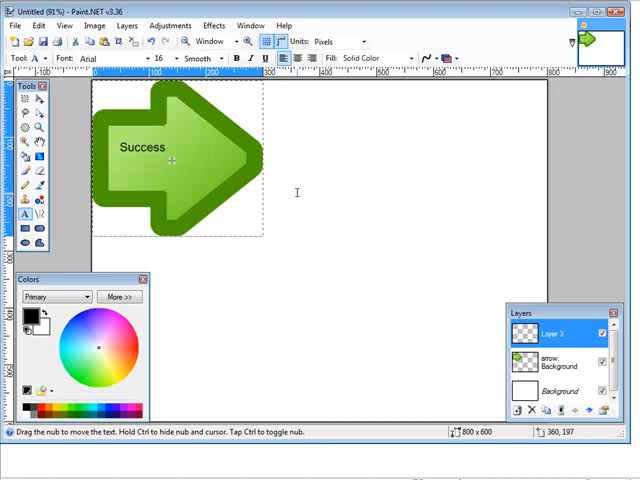
pyautogui.click(170, 147)
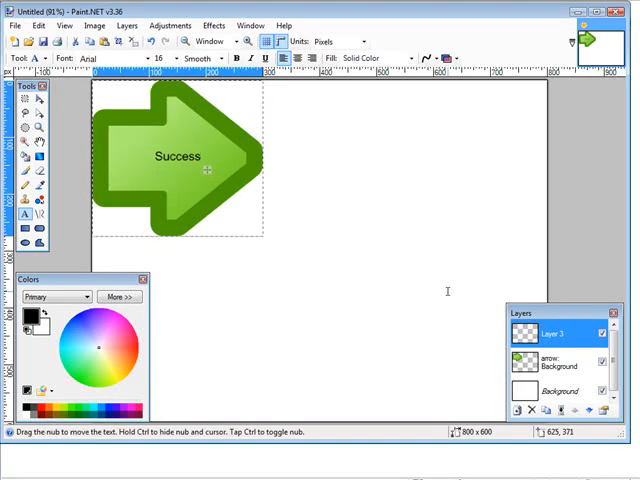
pyautogui.moveTo(170, 25)
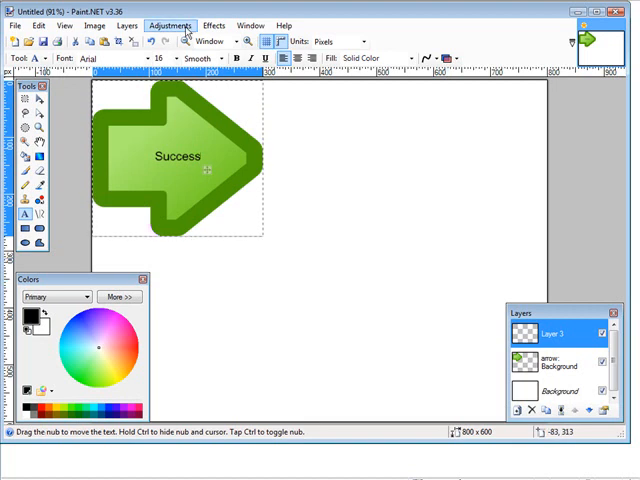
# Save the image as a JPEG named 'arrow' at quality 95.
pyautogui.click(14, 25)
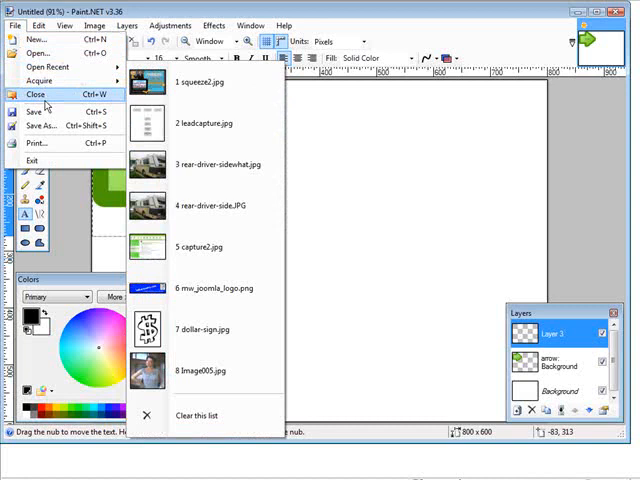
pyautogui.click(42, 124)
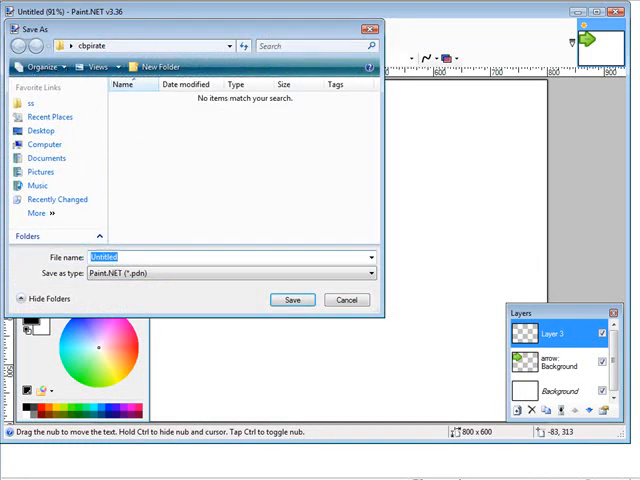
pyautogui.click(370, 272)
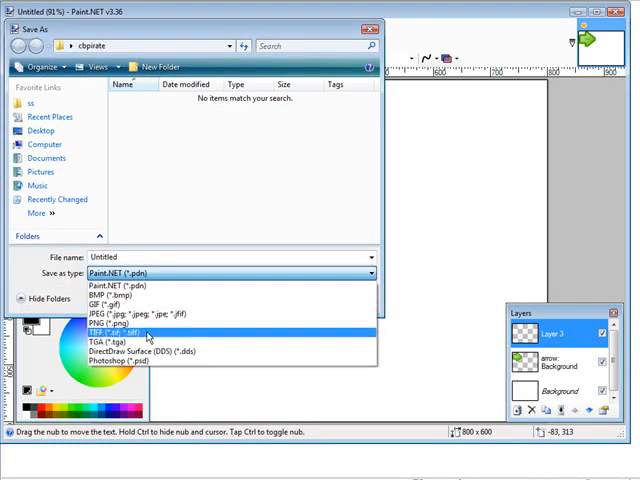
pyautogui.moveTo(148, 323)
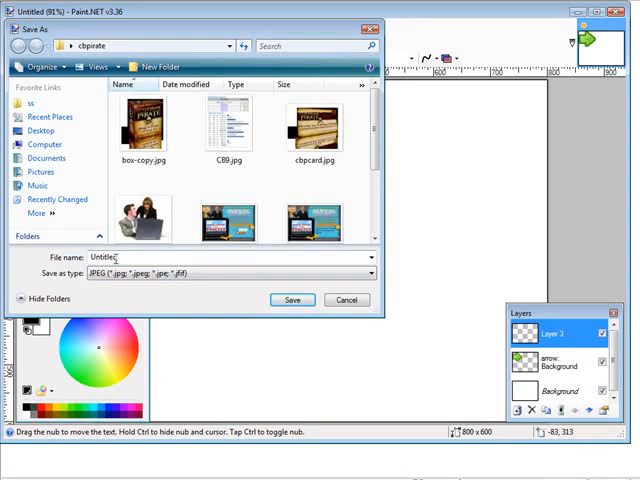
pyautogui.tripleClick(110, 257)
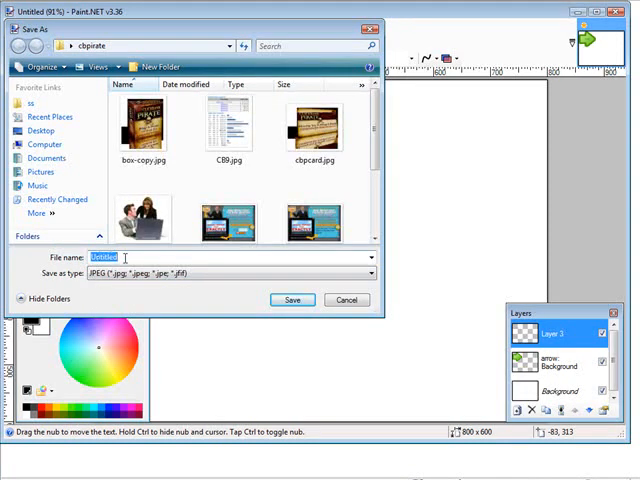
pyautogui.write('arro')
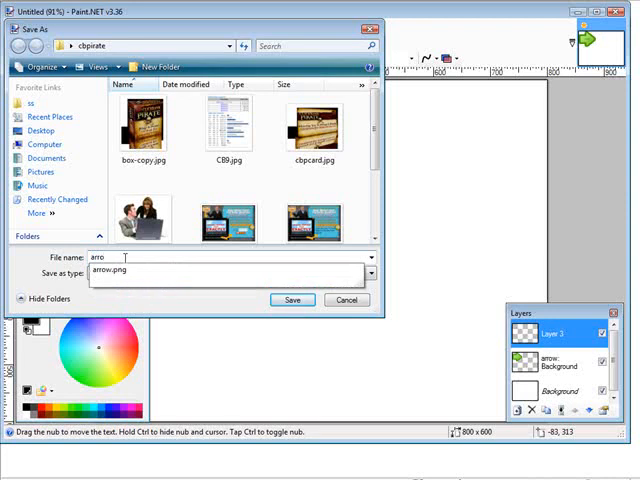
pyautogui.click(292, 300)
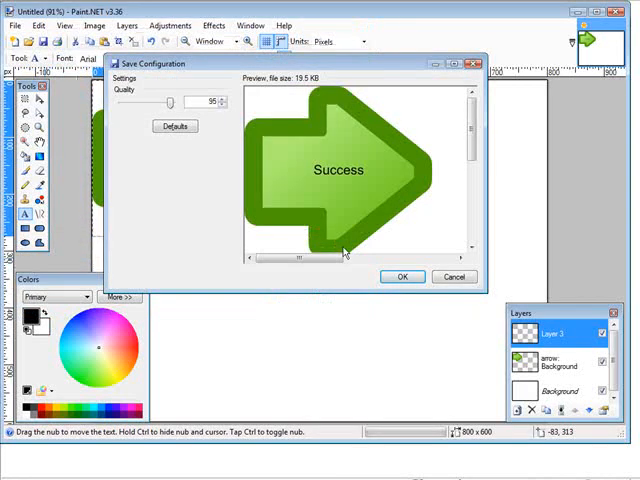
pyautogui.click(402, 277)
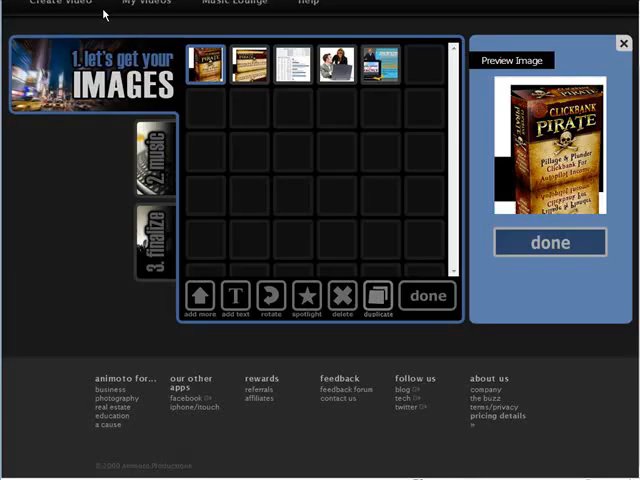
# Upload arrow.jpg from the cbpirate folder as an additional Animoto image.
pyautogui.click(199, 299)
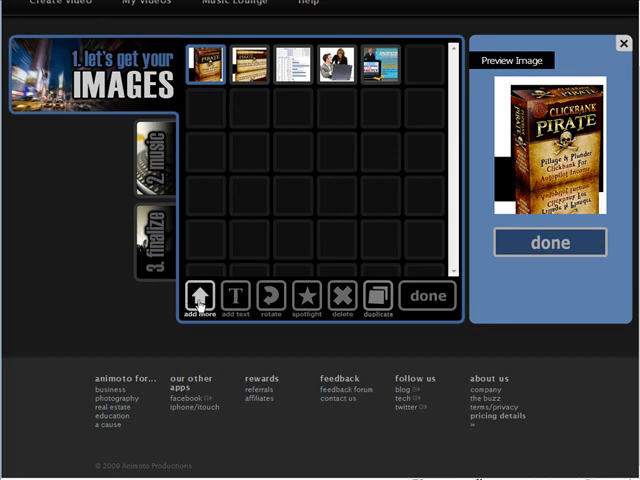
pyautogui.click(202, 299)
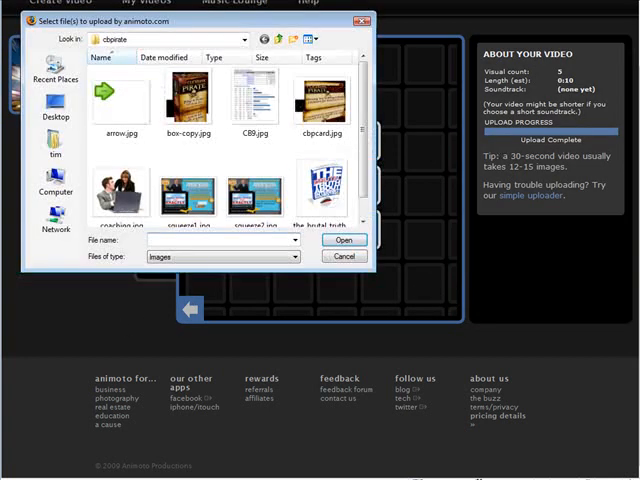
pyautogui.click(120, 95)
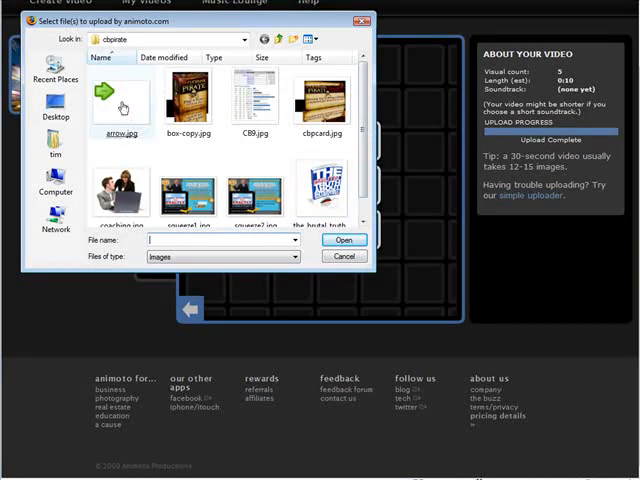
pyautogui.click(345, 239)
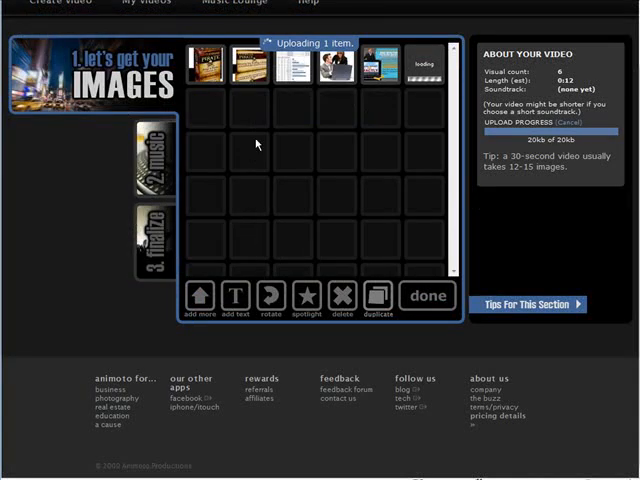
pyautogui.moveTo(560, 247)
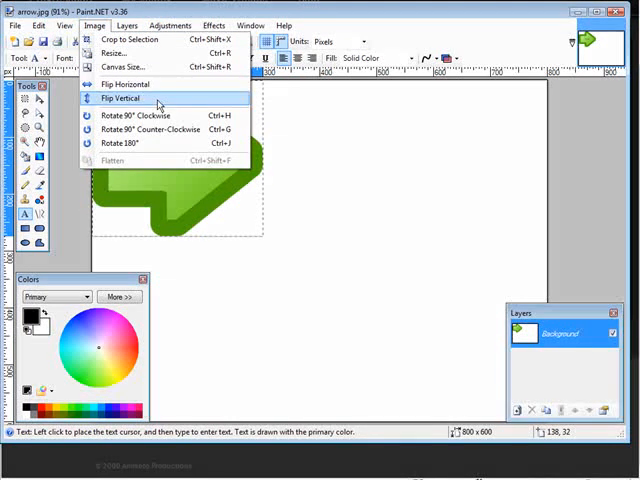
pyautogui.moveTo(130, 39)
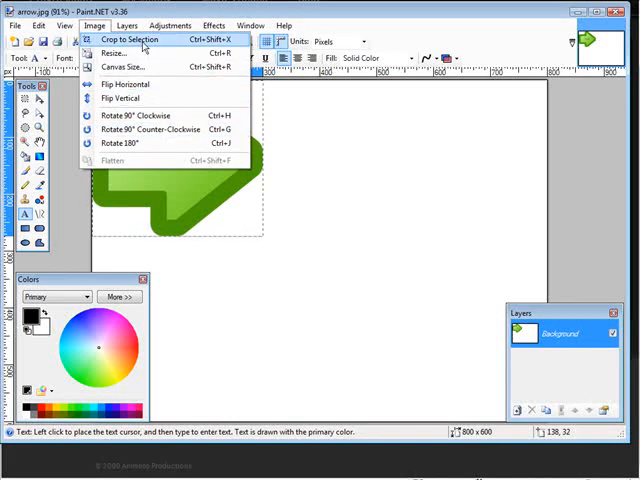
# Crop arrow.jpg to its selection in Paint.NET and preview the uploaded arrow in Animoto.
pyautogui.click(131, 39)
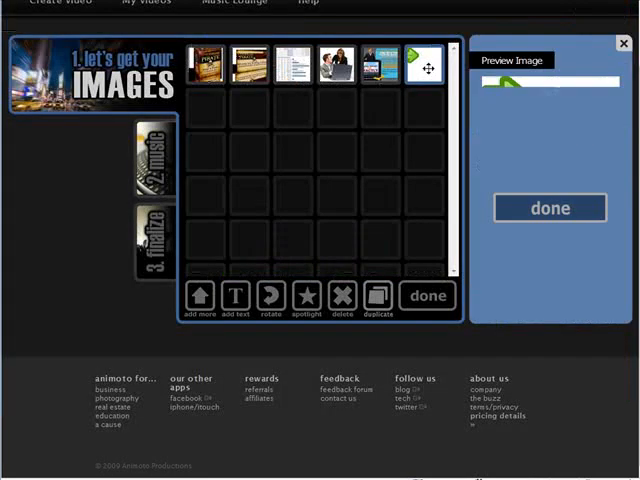
pyautogui.click(414, 60)
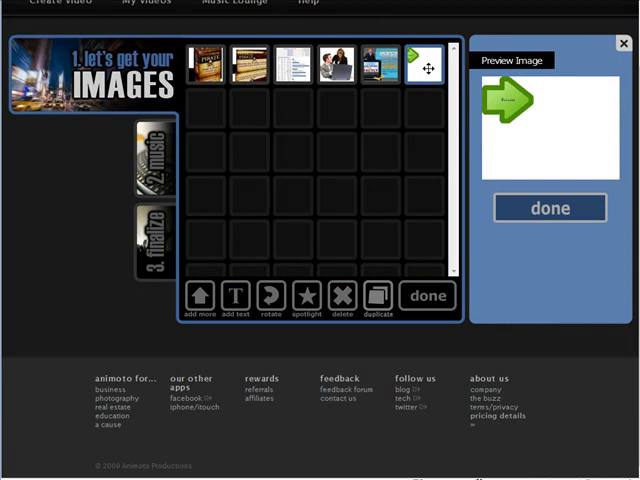
# Delete the badly framed arrow image and re-upload arrow.jpg from the computer.
pyautogui.click(340, 300)
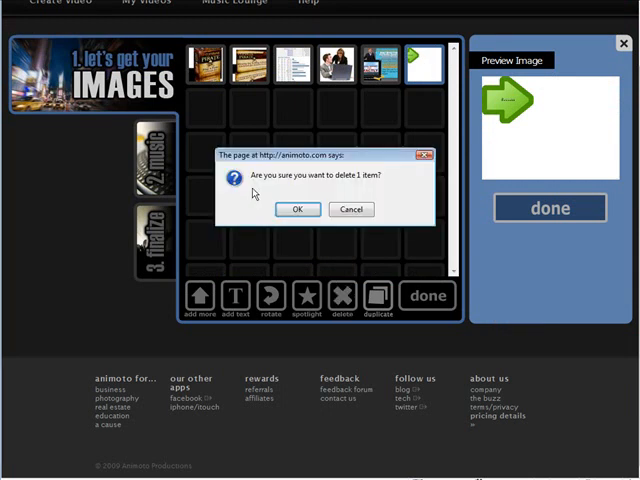
pyautogui.click(297, 209)
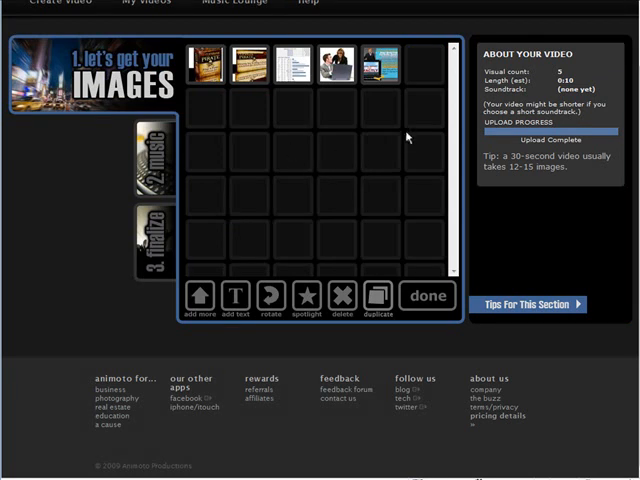
pyautogui.click(199, 297)
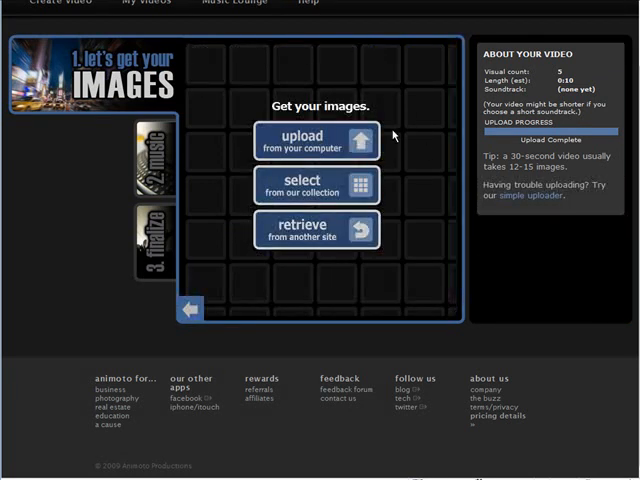
pyautogui.click(314, 140)
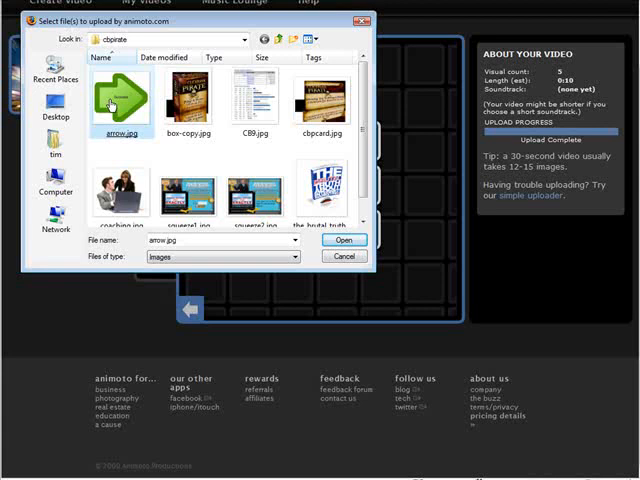
pyautogui.click(344, 239)
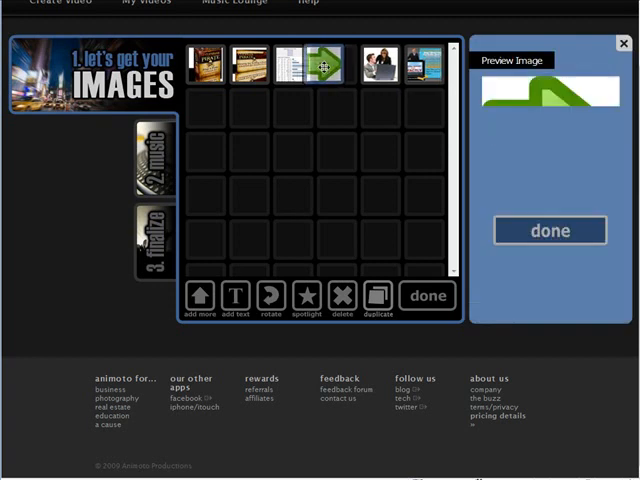
pyautogui.click(306, 64)
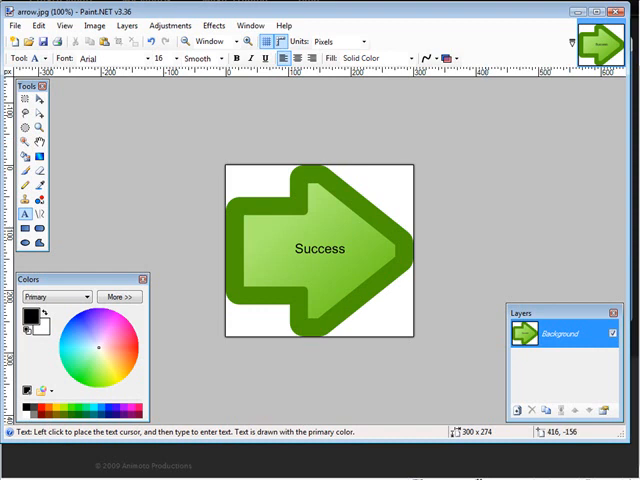
# Return to the cropped 300×274 Success arrow in Paint.NET and open the File menu.
pyautogui.click(11, 25)
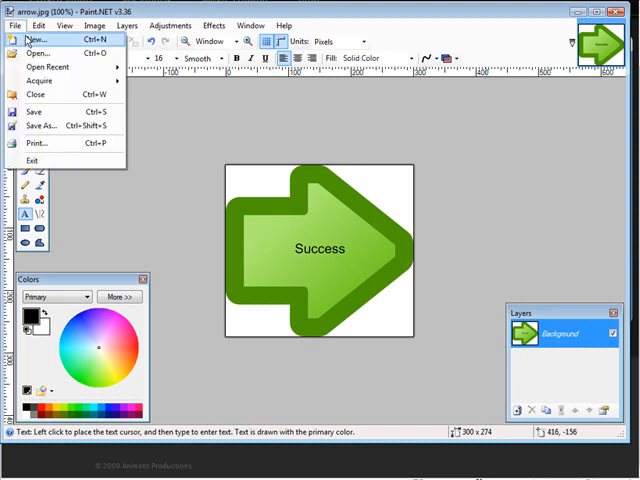
# Create a blank 800×600 image and import the coaching picture as a layer.
pyautogui.click(33, 39)
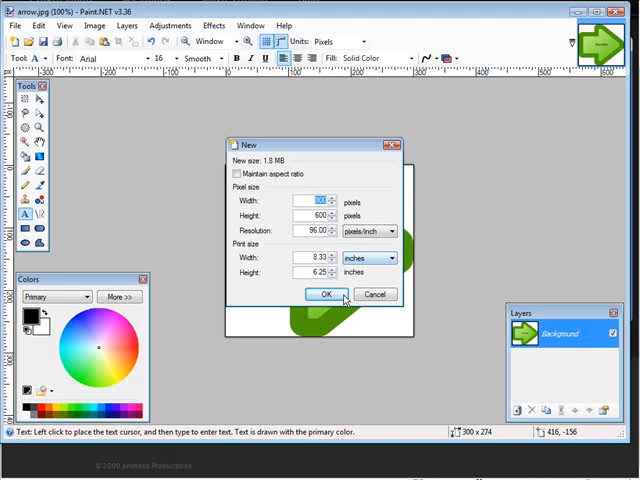
pyautogui.click(326, 294)
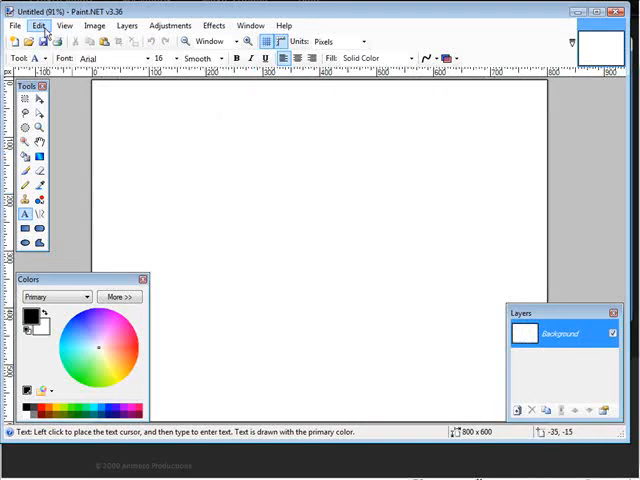
pyautogui.click(125, 25)
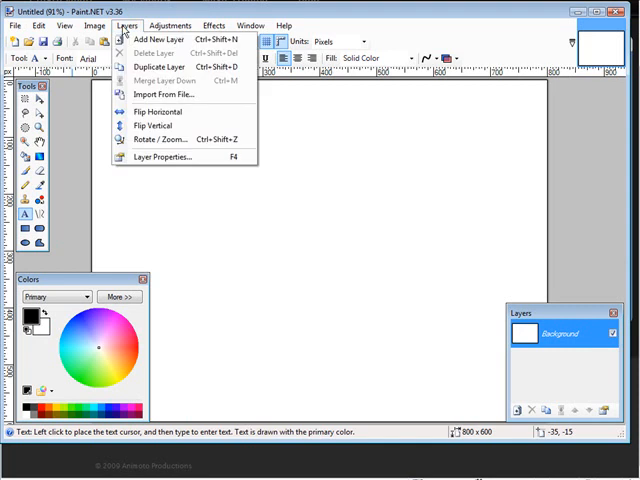
pyautogui.moveTo(165, 95)
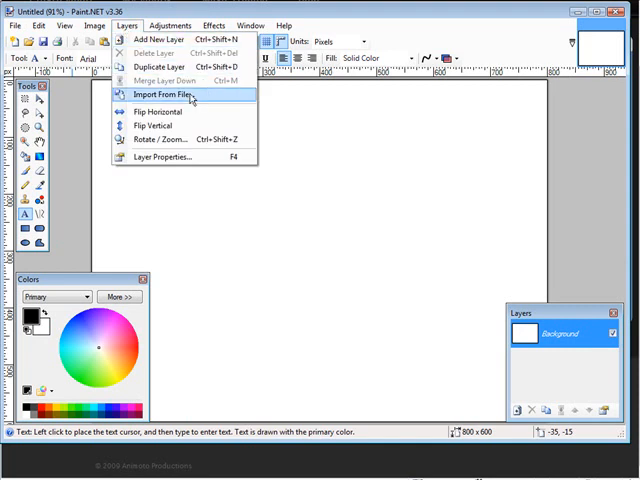
pyautogui.click(154, 94)
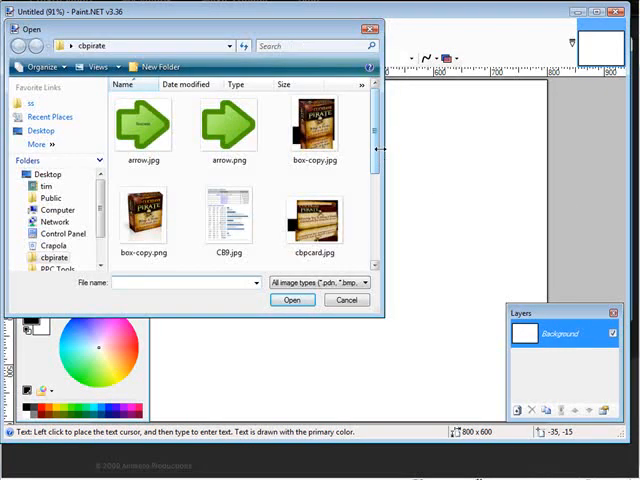
pyautogui.scroll(-3)
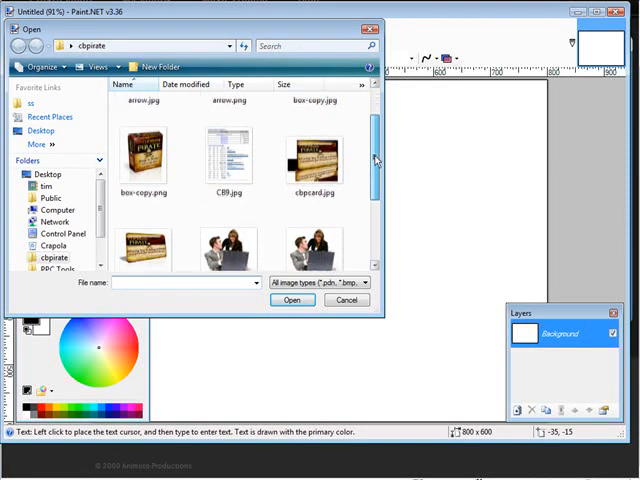
pyautogui.scroll(-3)
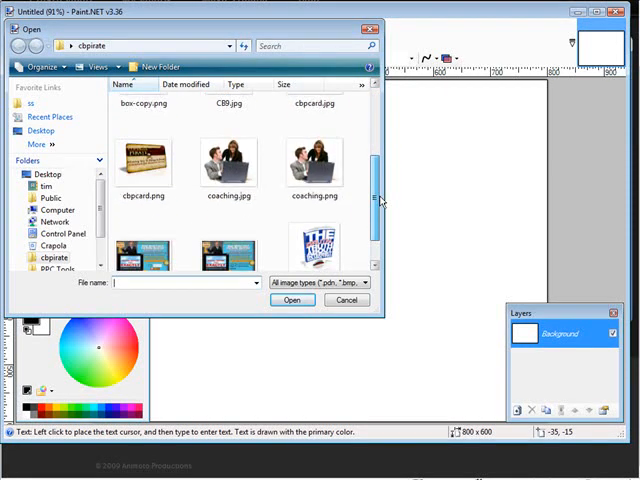
pyautogui.click(228, 163)
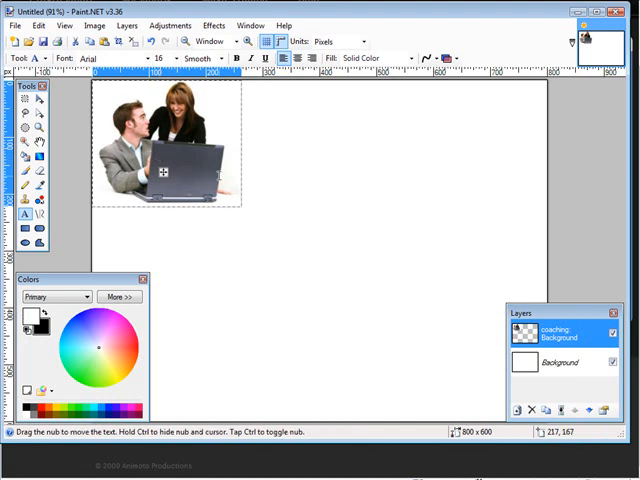
pyautogui.moveTo(407, 333)
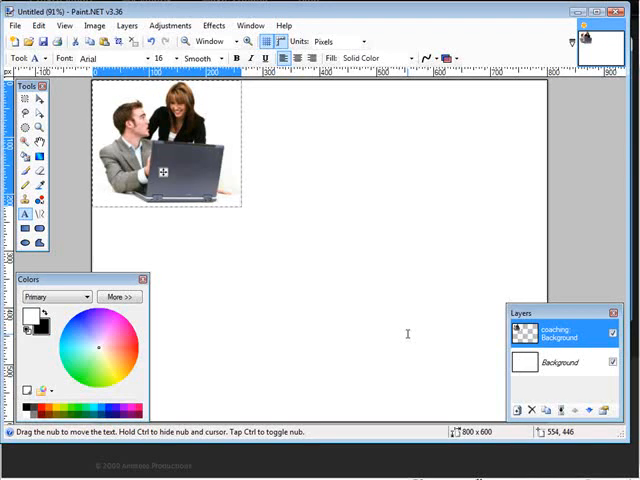
# Add a size-12 'Free Support' caption on the laptop and crop the image to 262×222.
pyautogui.write('Free')
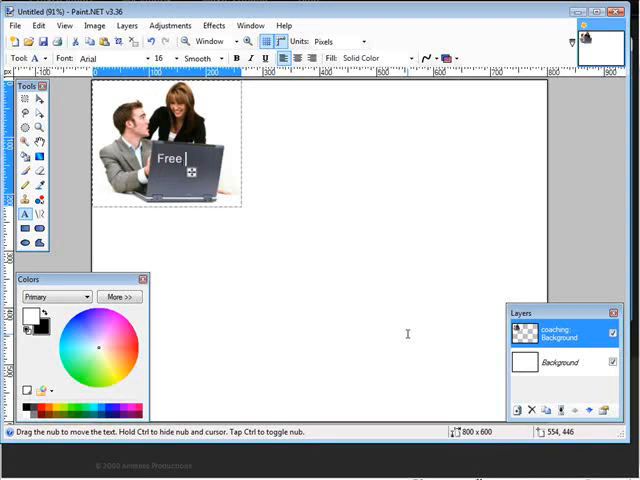
pyautogui.write('Suppor')
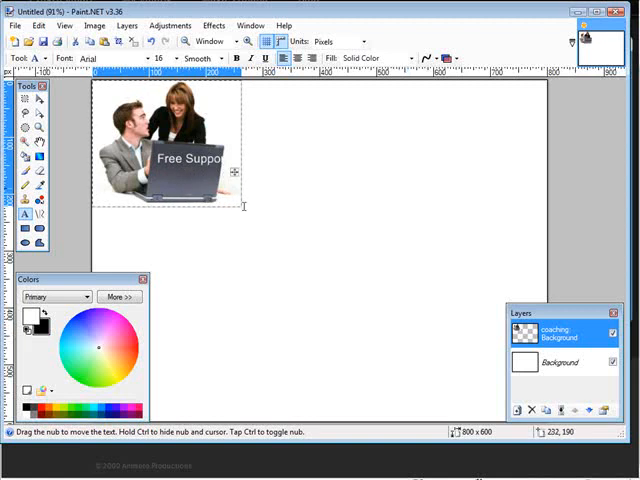
pyautogui.click(172, 57)
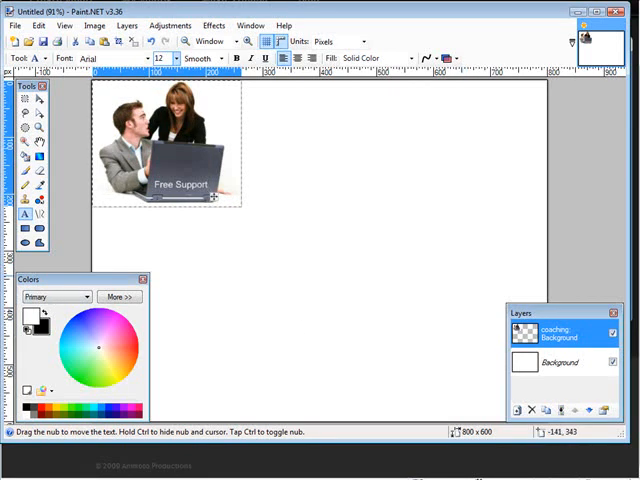
pyautogui.click(95, 25)
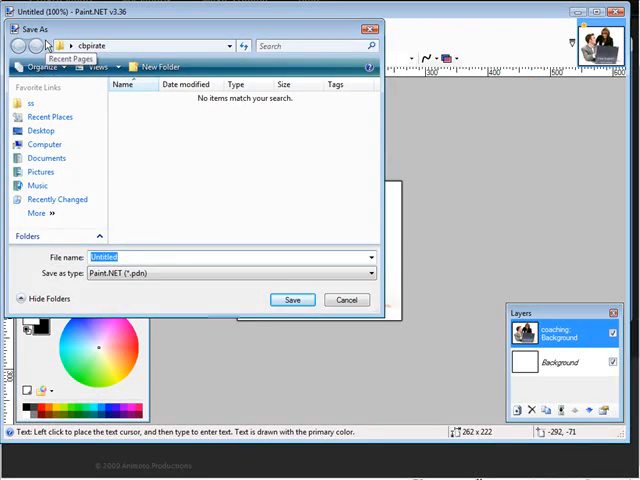
# Save the picture as support.jpg in JPEG format at quality 95, flattening the layers.
pyautogui.click(370, 272)
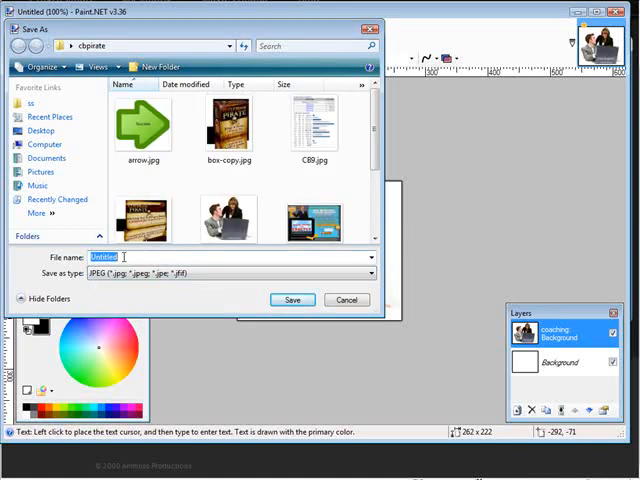
pyautogui.write('supp')
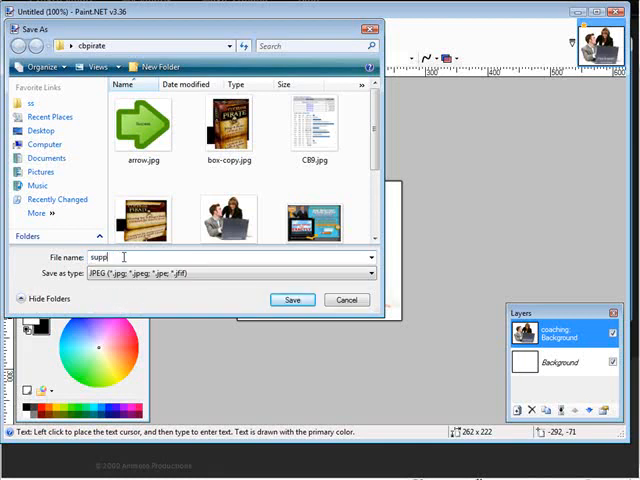
pyautogui.write('ort')
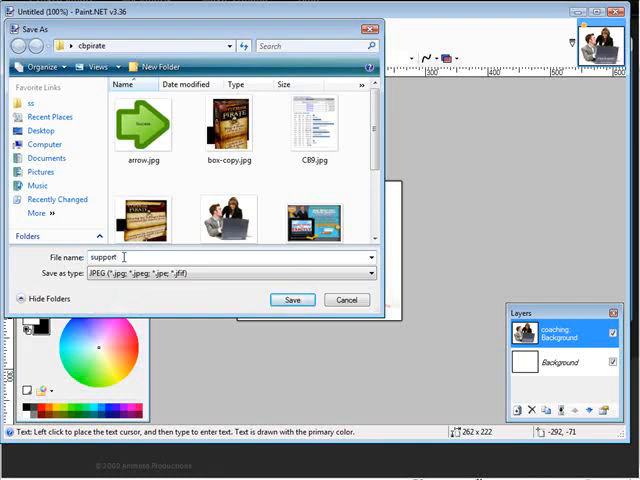
pyautogui.click(292, 299)
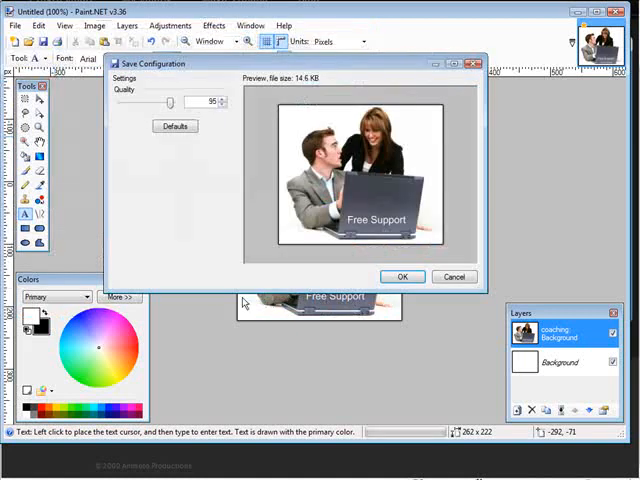
pyautogui.click(402, 276)
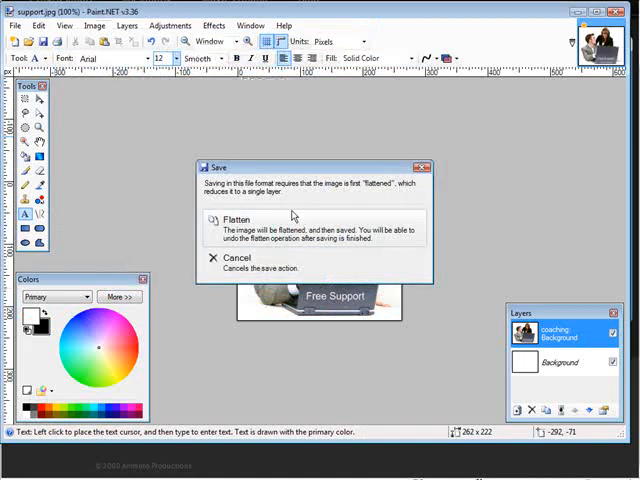
pyautogui.click(236, 219)
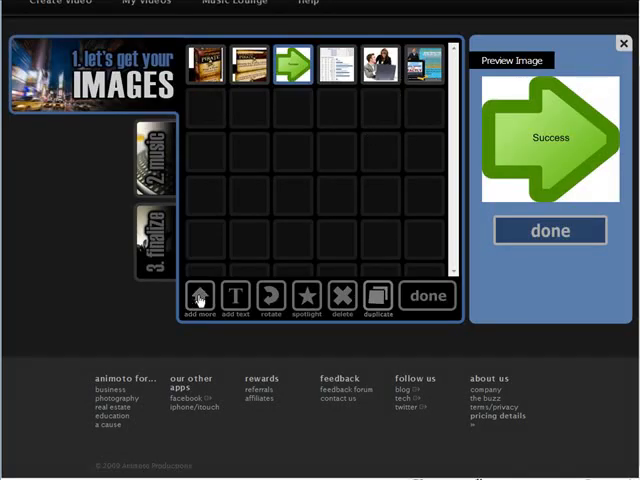
# Upload support.jpg to the video's pictures and finish the images step.
pyautogui.click(198, 295)
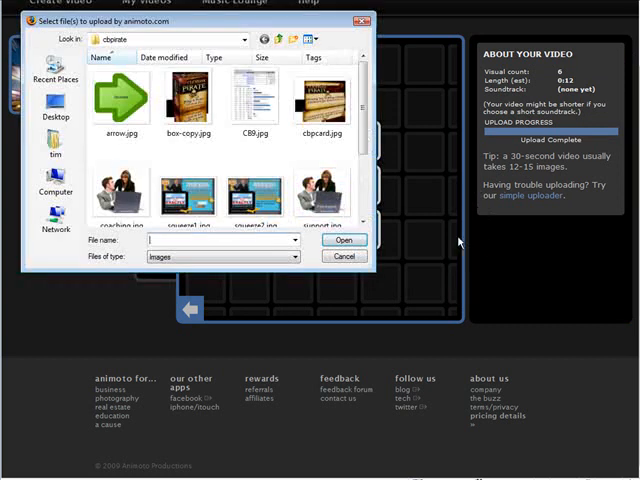
pyautogui.click(320, 195)
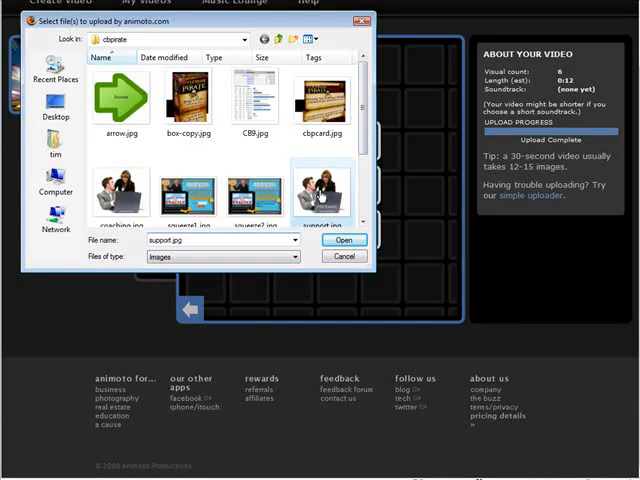
pyautogui.click(345, 240)
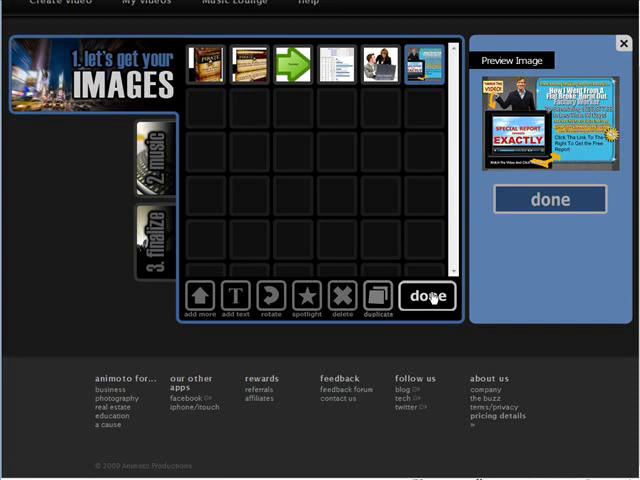
pyautogui.click(427, 296)
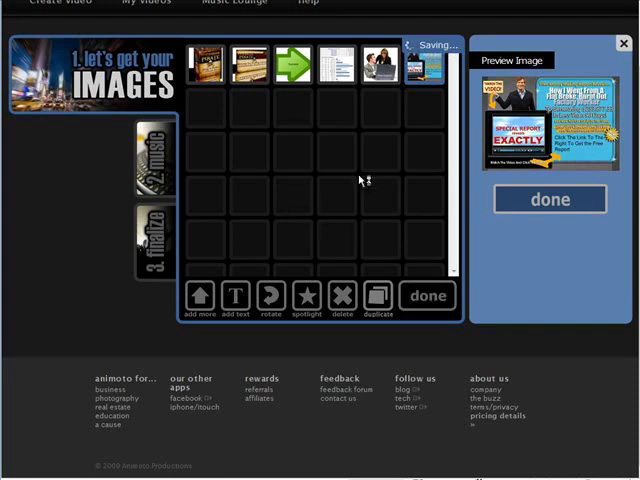
pyautogui.click(155, 162)
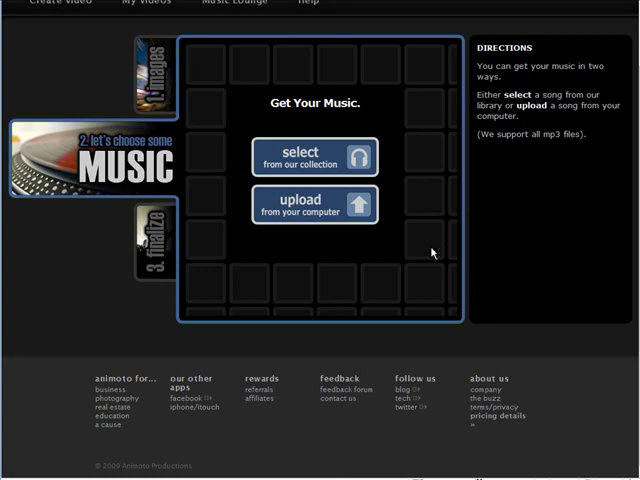
pyautogui.moveTo(392, 172)
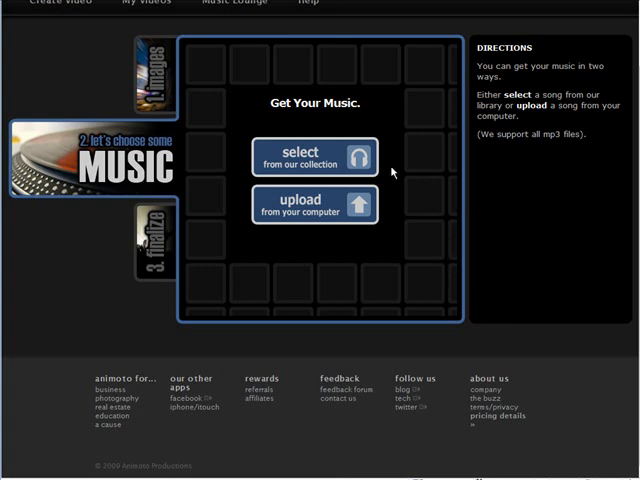
# Browse the music collection's genres and pick Jap Jap's 'Coming Back For You' from Electronica.
pyautogui.click(312, 155)
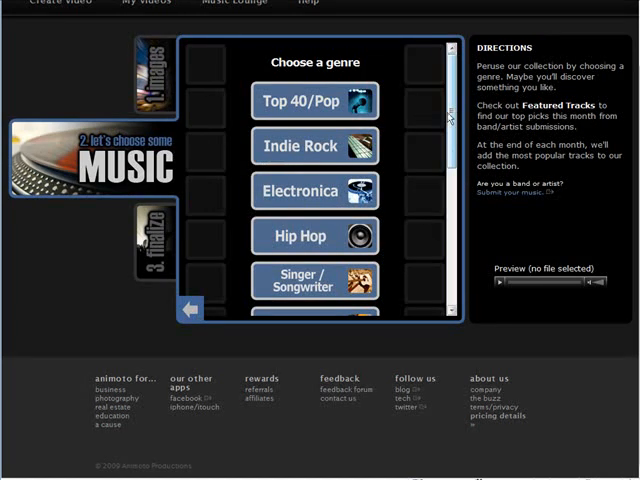
pyautogui.scroll(-3)
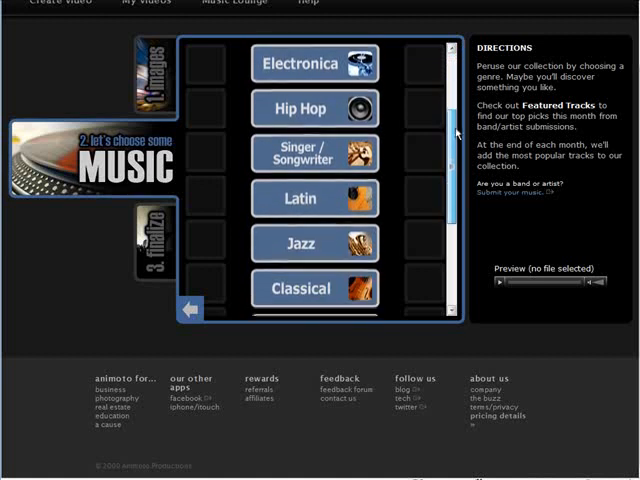
pyautogui.scroll(-3)
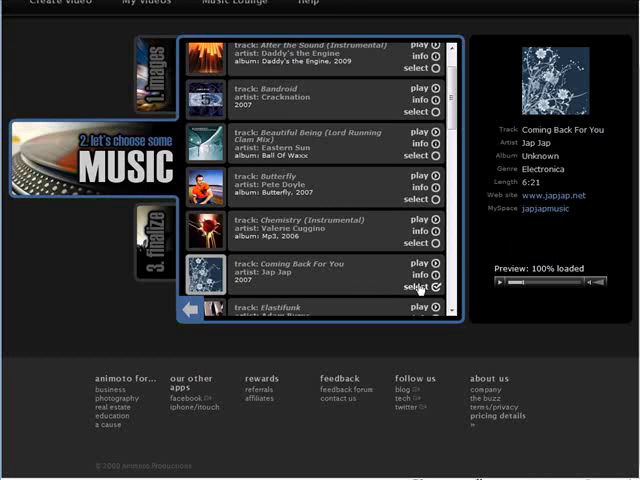
# Save the chosen track and accept the default video length and pacing.
pyautogui.click(424, 288)
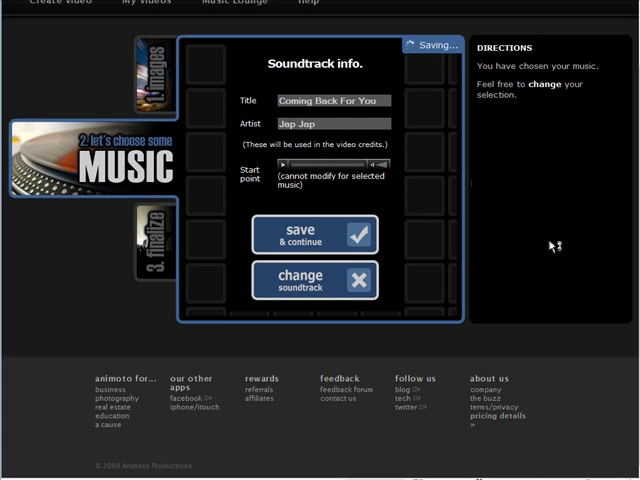
pyautogui.click(313, 235)
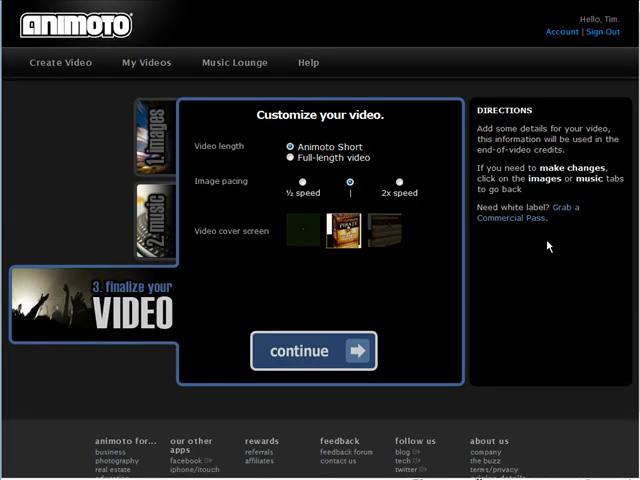
pyautogui.click(313, 350)
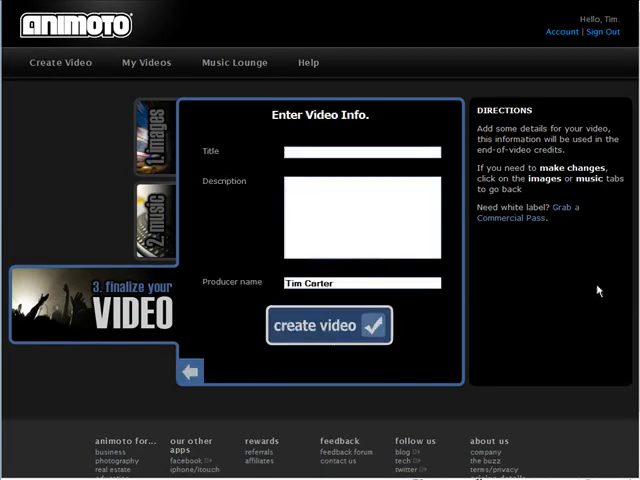
# Enter 'CB Pirate' as the video title.
pyautogui.click(362, 151)
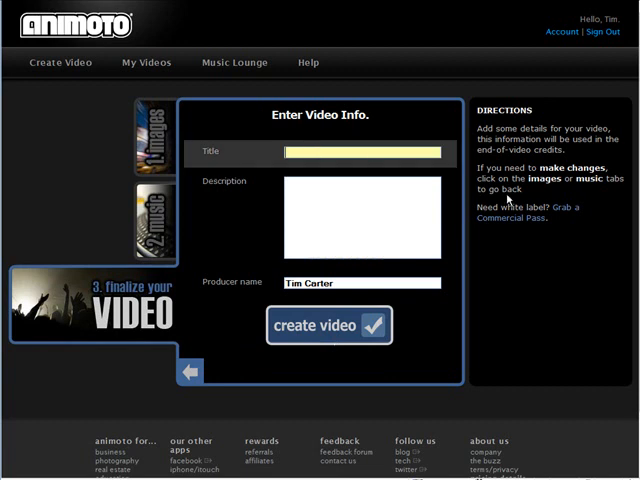
pyautogui.moveTo(561, 231)
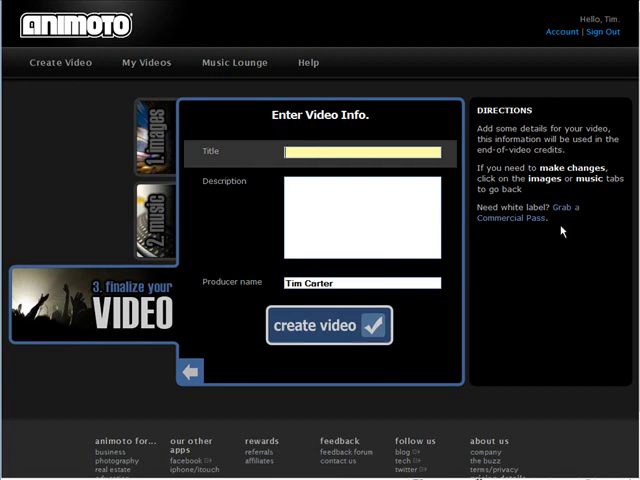
pyautogui.write('CB P')
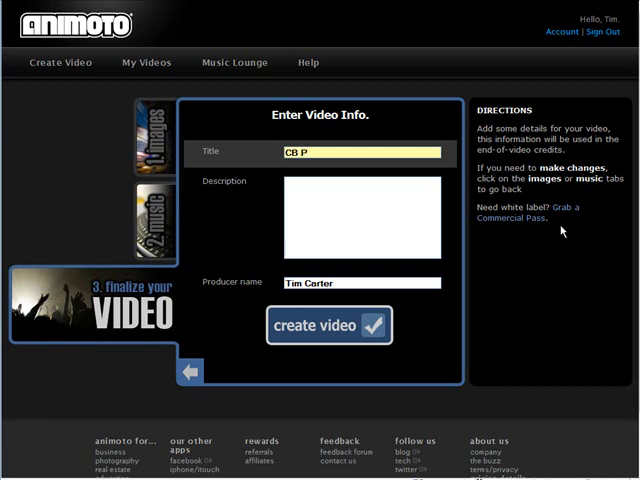
pyautogui.write('ir')
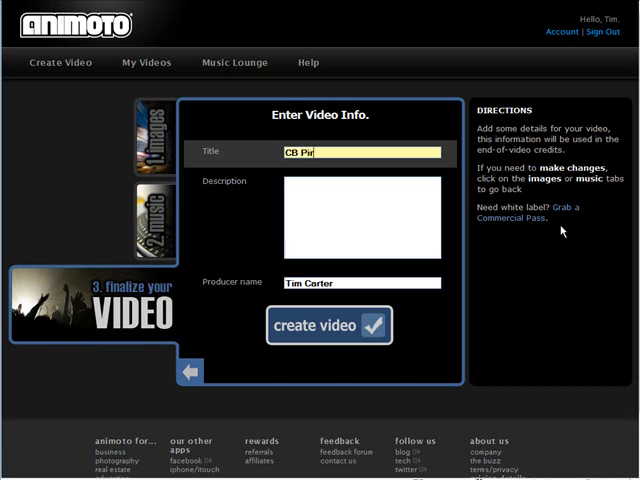
pyautogui.write('ate')
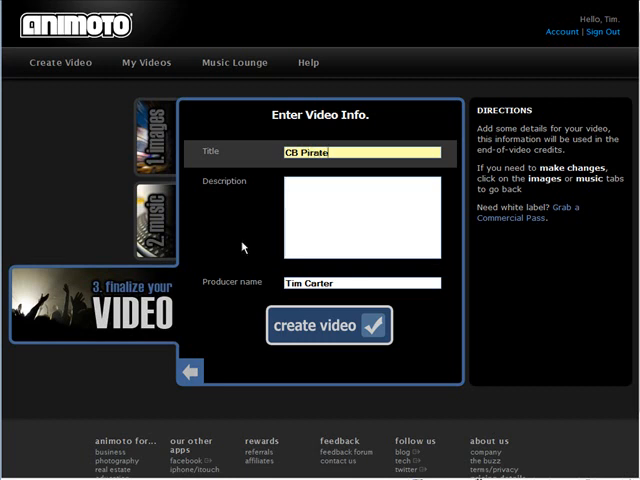
pyautogui.click(329, 326)
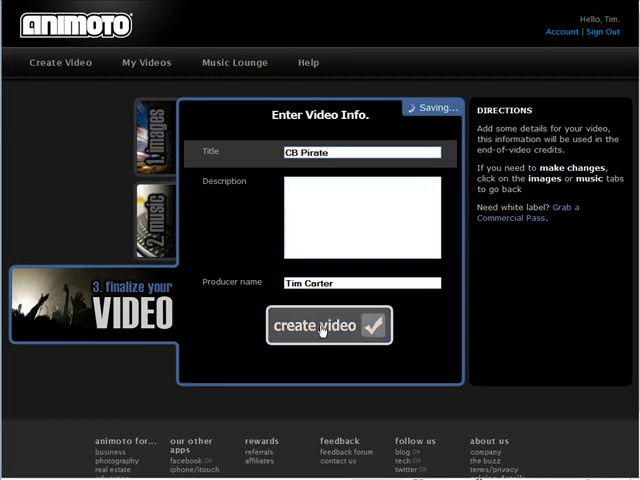
# Create the CB Pirate video, then play the rendered 30-second slideshow.
pyautogui.click(329, 326)
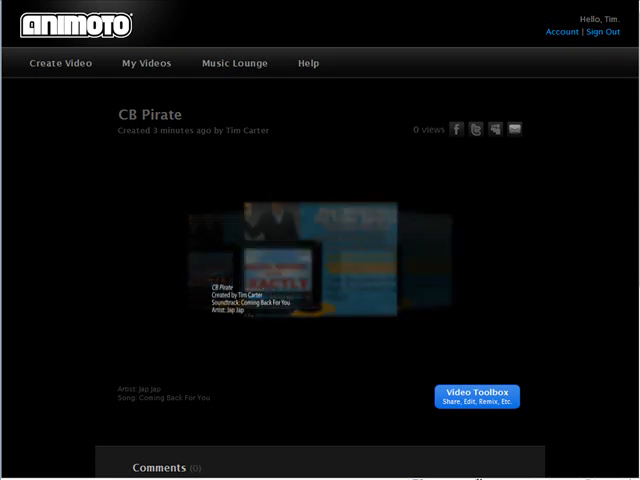
pyautogui.click(307, 270)
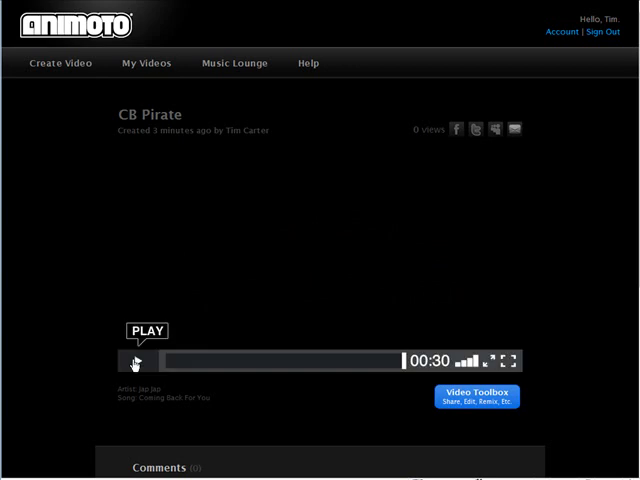
pyautogui.click(137, 361)
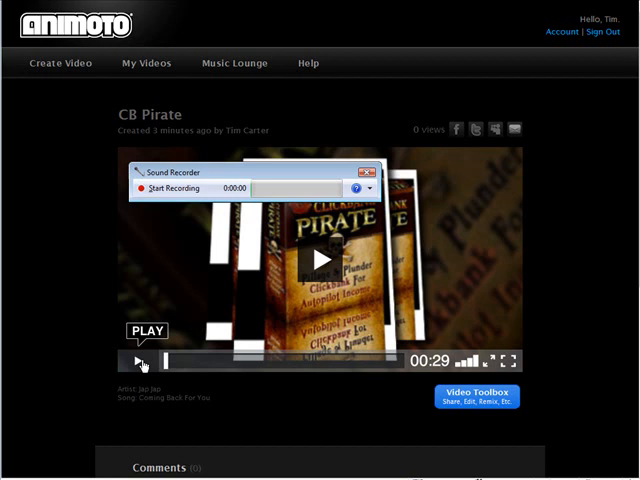
pyautogui.moveTo(65, 250)
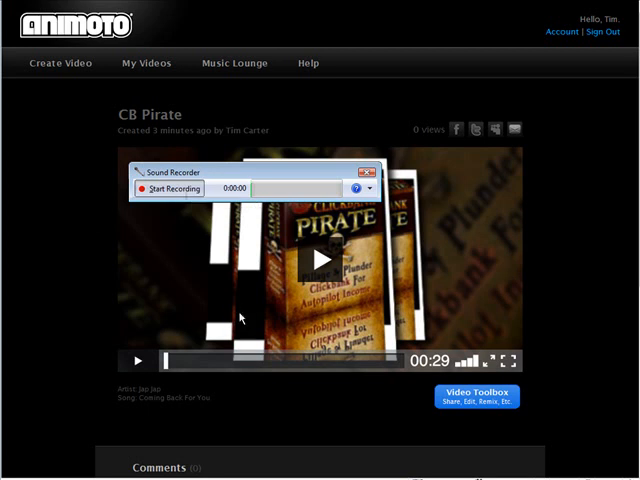
# Record a voiceover and save it as sound.wma in Desktop\cbpirate.
pyautogui.click(171, 189)
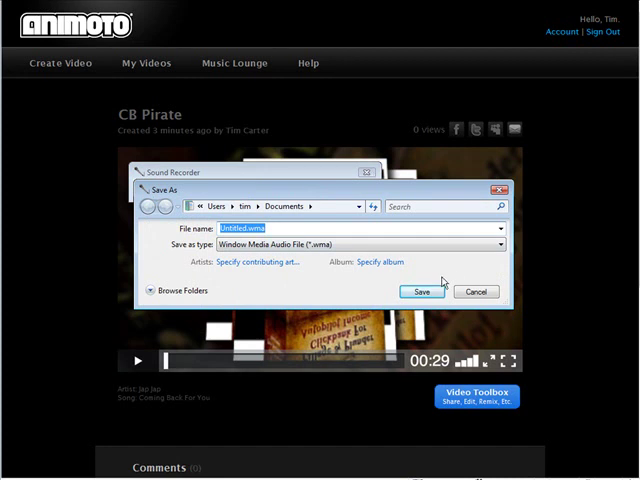
pyautogui.moveTo(328, 295)
pyautogui.write('sound')
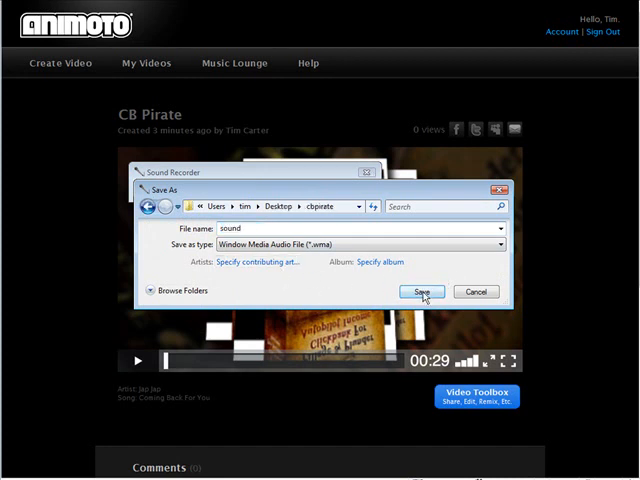
pyautogui.click(421, 291)
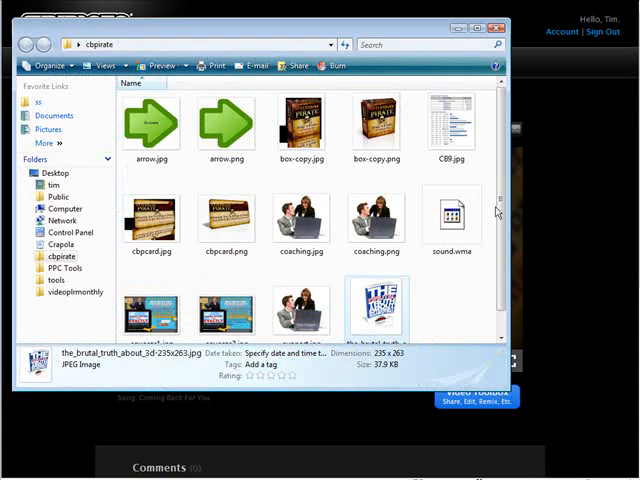
# Select sound.wma in the cbpirate folder and check its 29-second length.
pyautogui.click(453, 220)
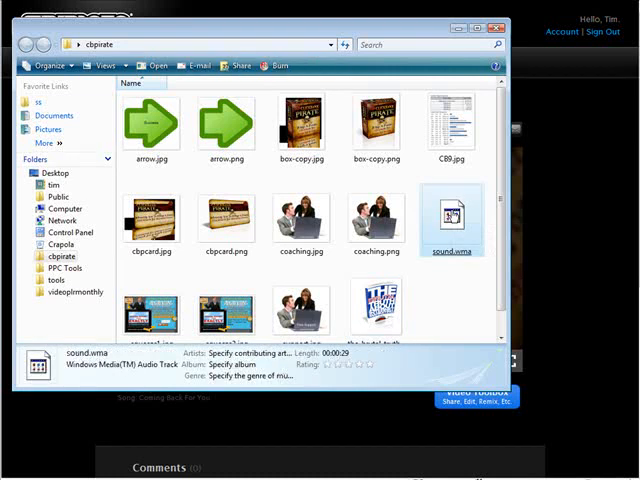
pyautogui.click(451, 215)
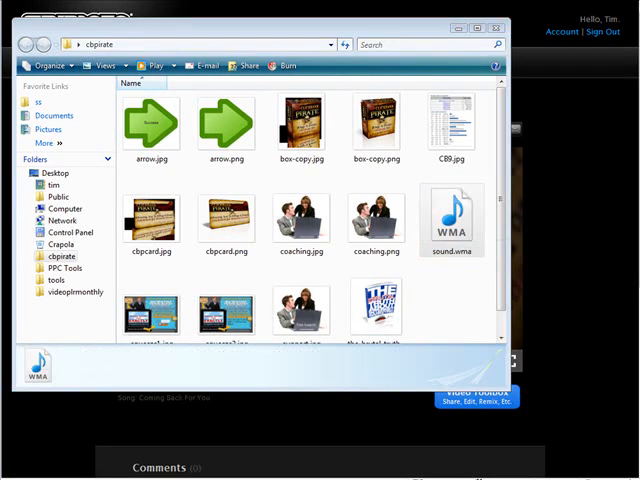
pyautogui.click(302, 220)
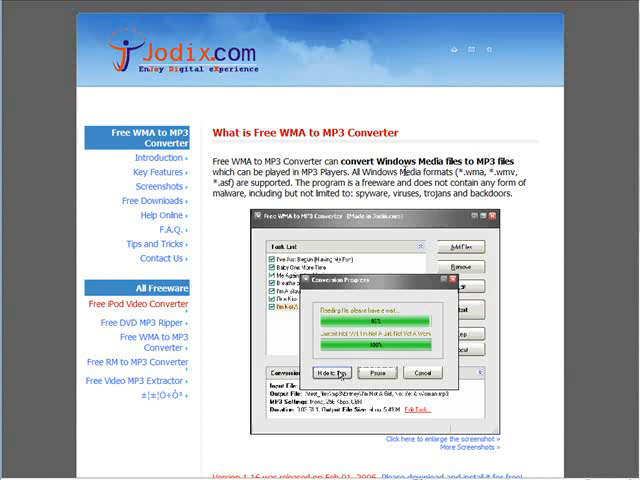
# Scroll through Jodix's Free WMA to MP3 Converter page to get the converter.
pyautogui.scroll(-3)
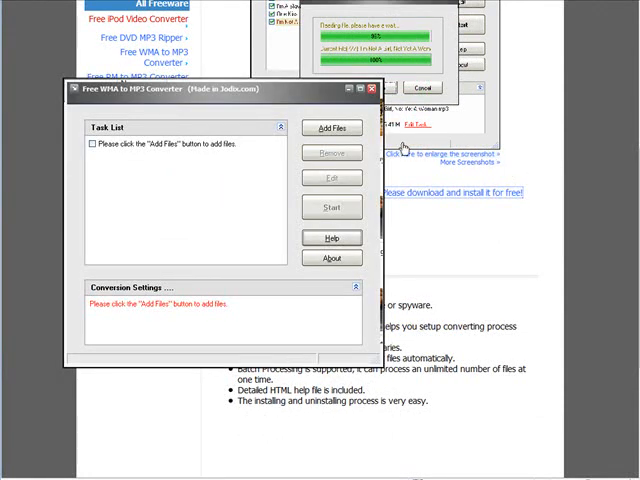
pyautogui.moveTo(258, 161)
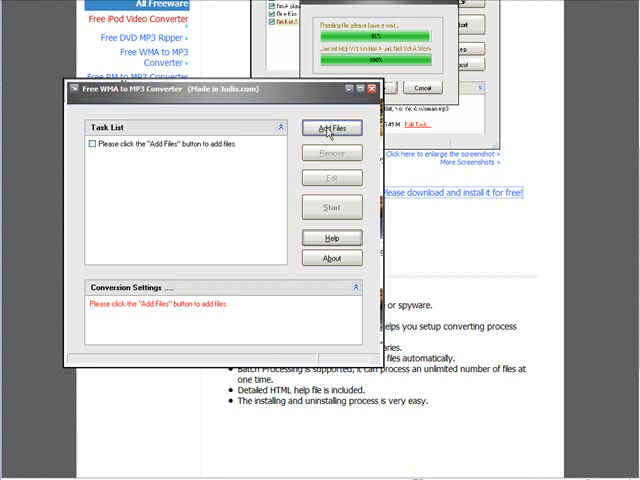
# Add sound.wma, convert it to a 192 kbps MP3, and open the output folder.
pyautogui.click(331, 128)
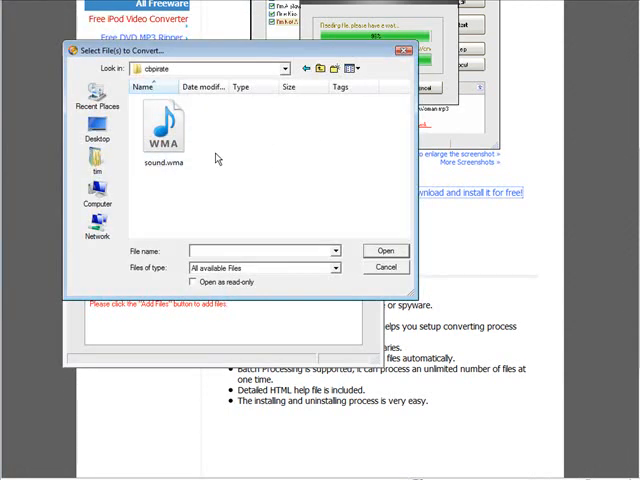
pyautogui.click(162, 125)
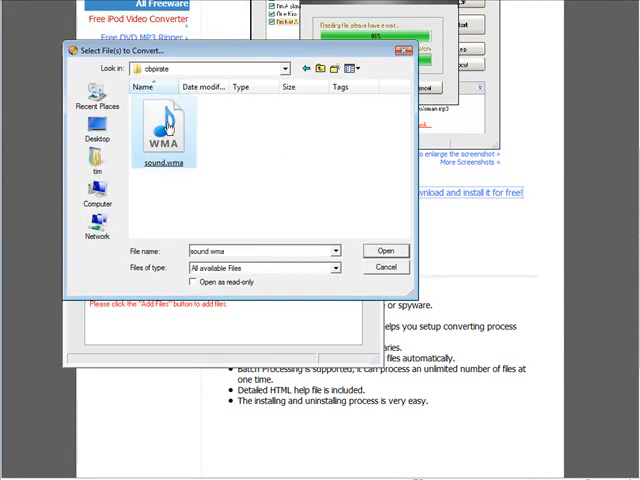
pyautogui.click(385, 250)
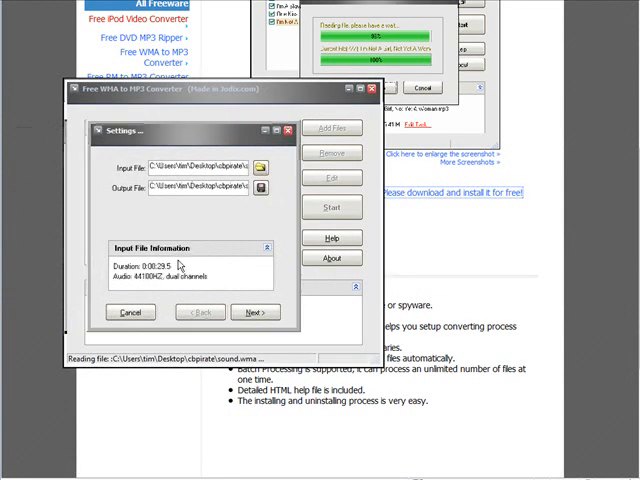
pyautogui.click(256, 312)
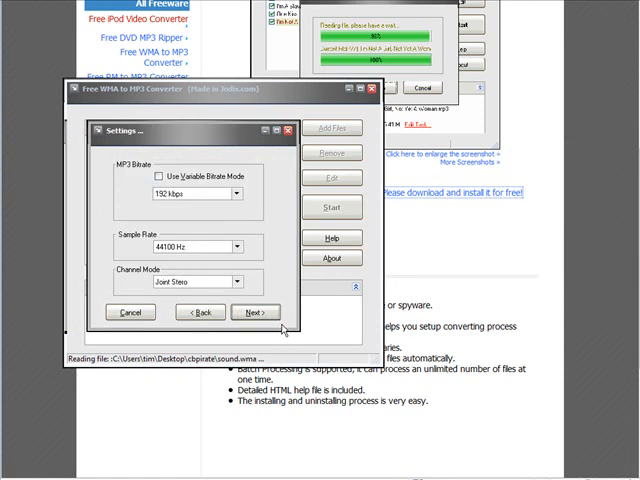
pyautogui.click(256, 312)
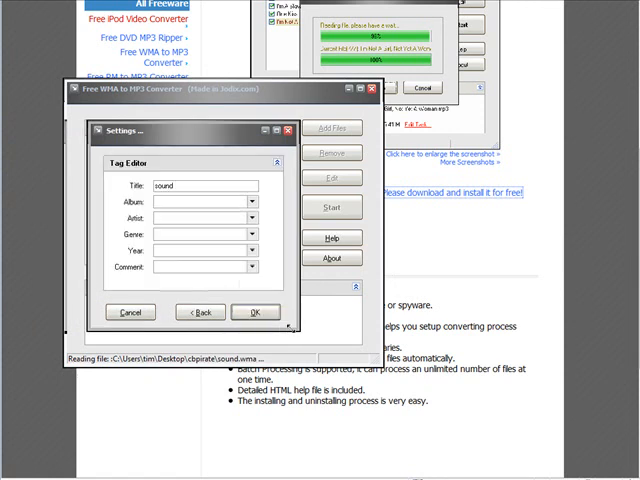
pyautogui.click(256, 312)
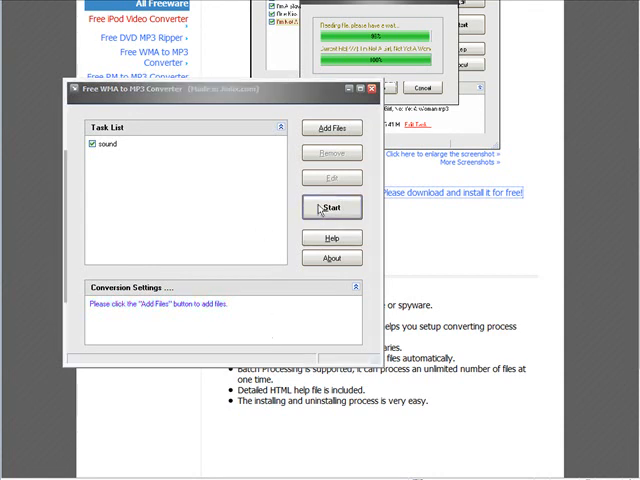
pyautogui.click(331, 207)
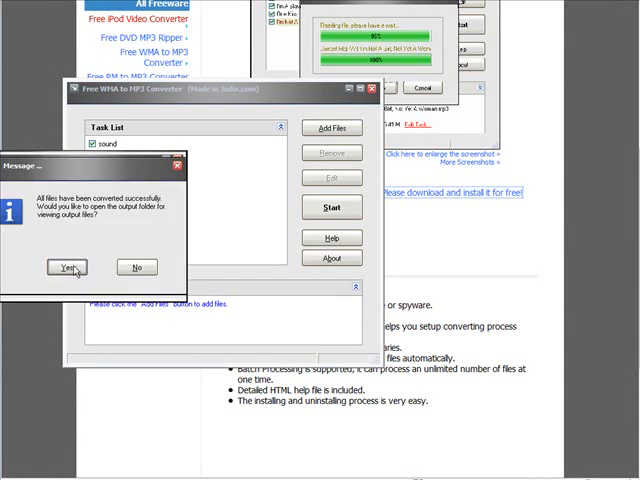
pyautogui.click(66, 267)
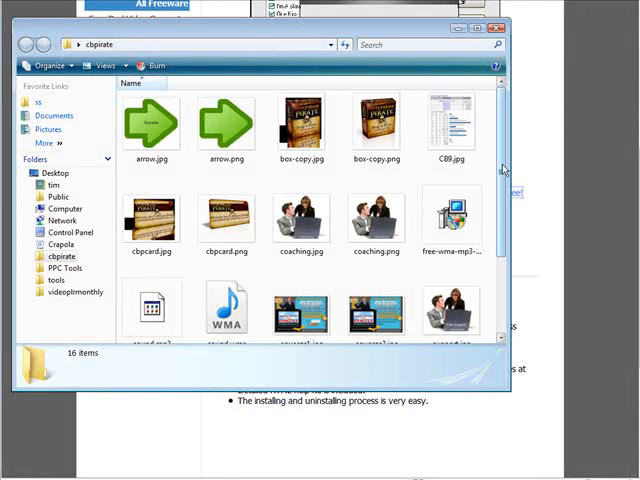
# Scroll the cbpirate folder and select the new sound.mp3 beside sound.wma.
pyautogui.scroll(-3)
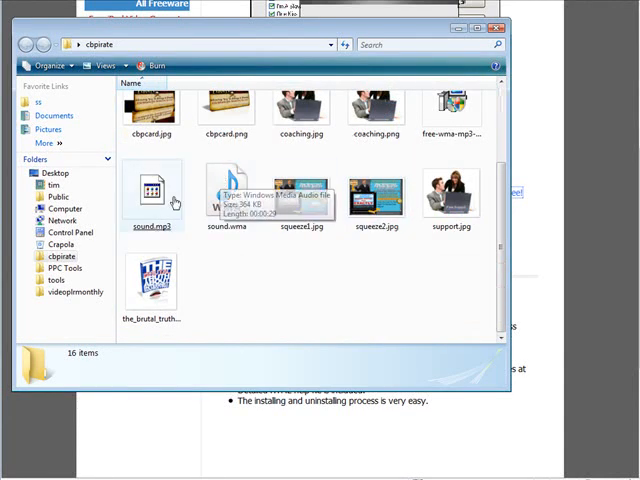
pyautogui.click(152, 190)
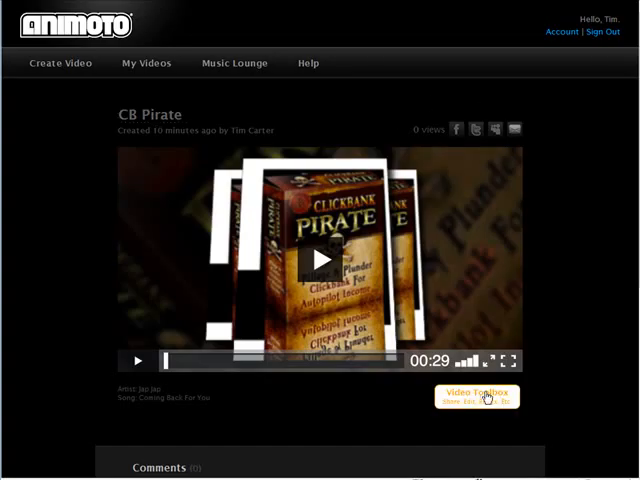
# Use the Video Toolbox to upload sound.mp3, replacing the Jap Jap soundtrack.
pyautogui.click(479, 397)
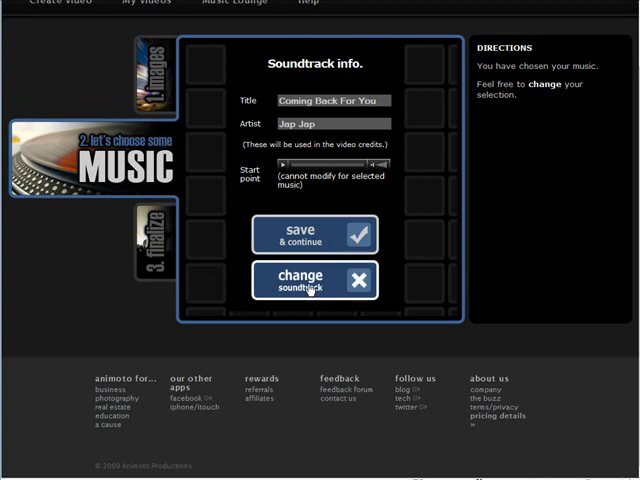
pyautogui.click(313, 280)
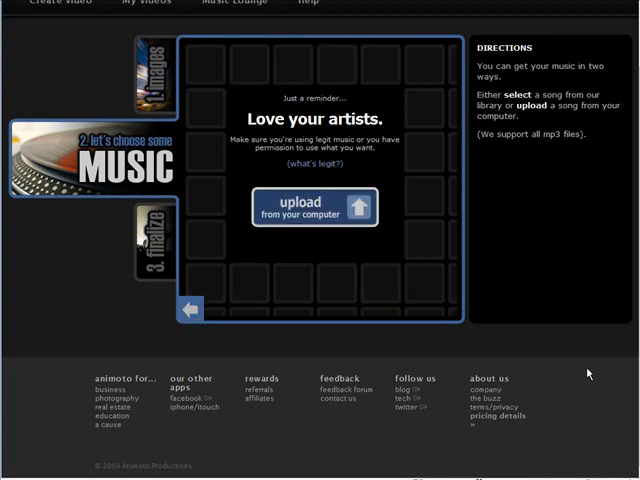
pyautogui.click(315, 205)
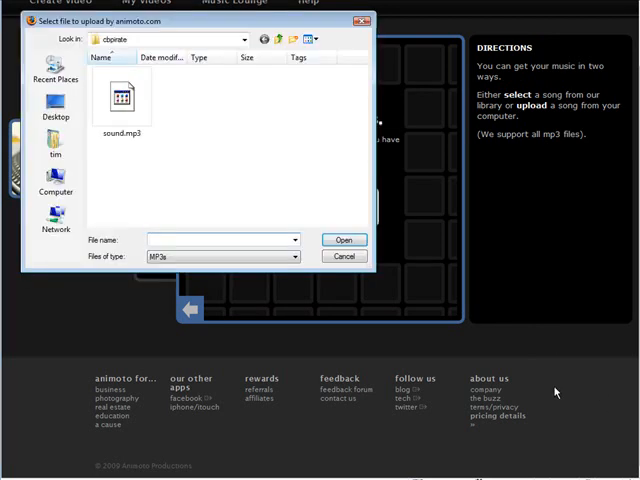
pyautogui.click(121, 97)
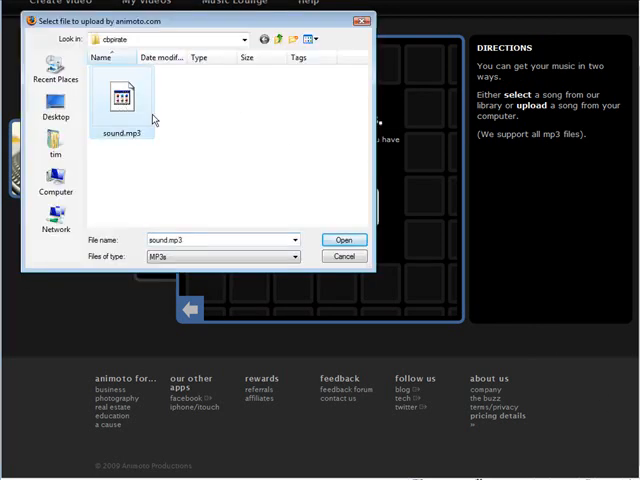
pyautogui.click(343, 239)
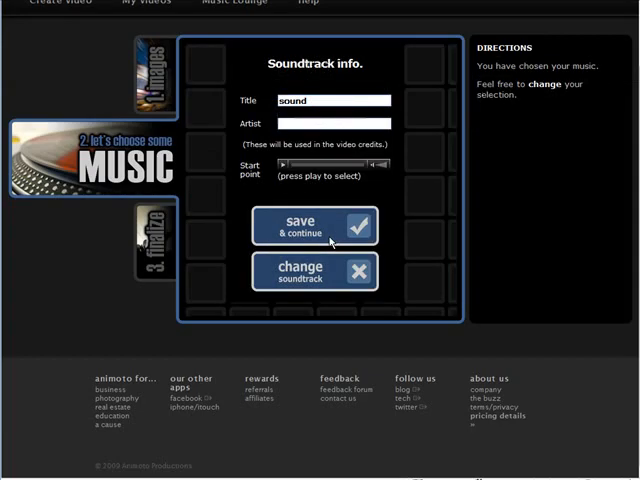
pyautogui.click(334, 100)
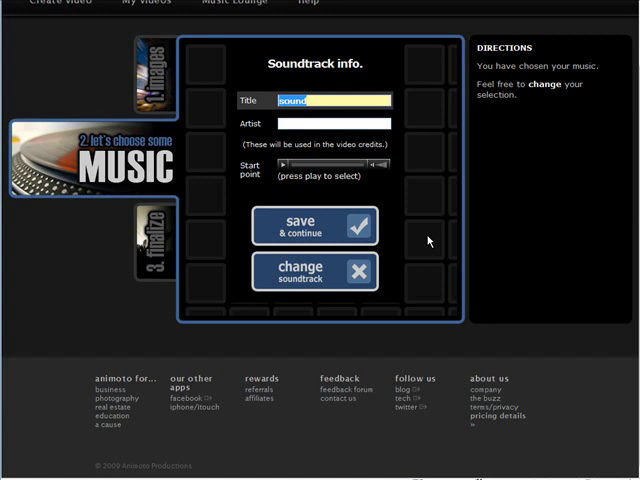
pyautogui.write('CB')
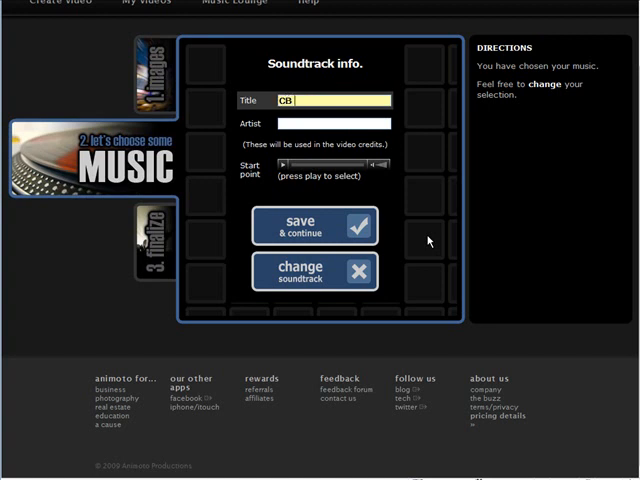
pyautogui.write('Pirate')
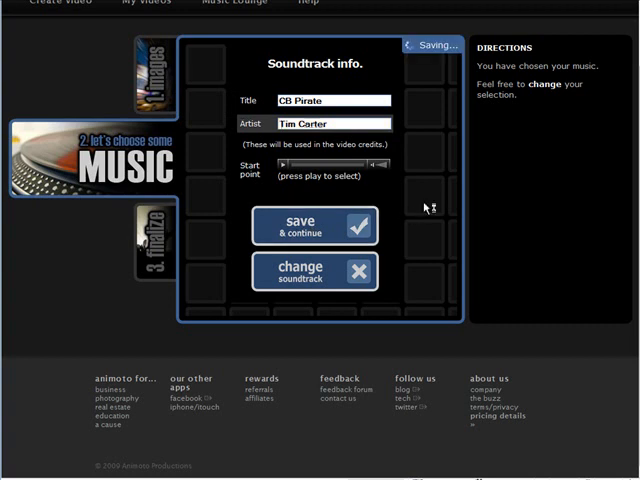
pyautogui.click(314, 225)
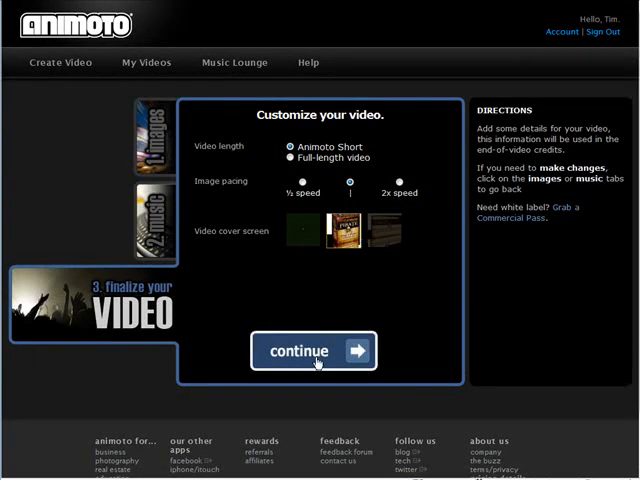
# Accept the default video length and pacing, then re-create the CB Pirate video.
pyautogui.click(312, 350)
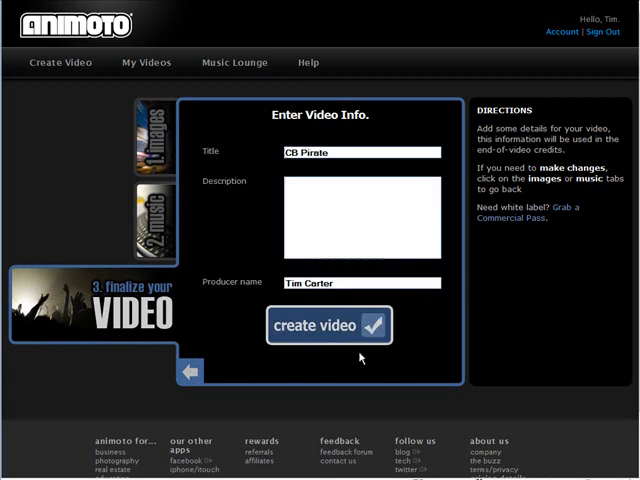
pyautogui.click(328, 326)
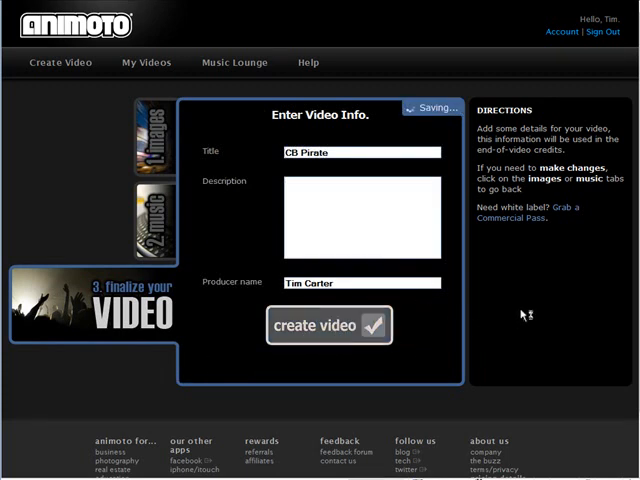
pyautogui.click(328, 326)
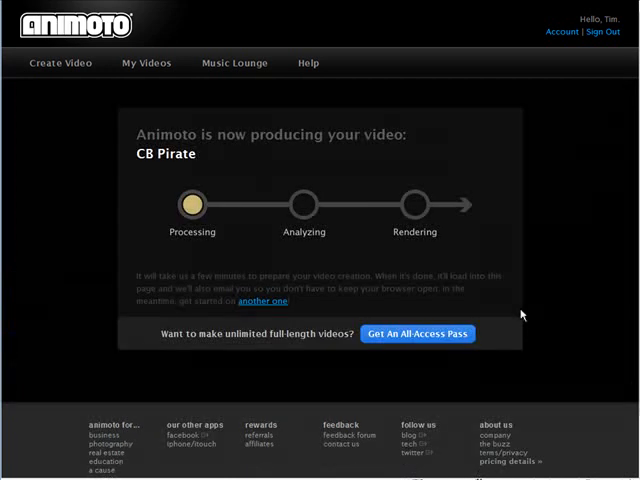